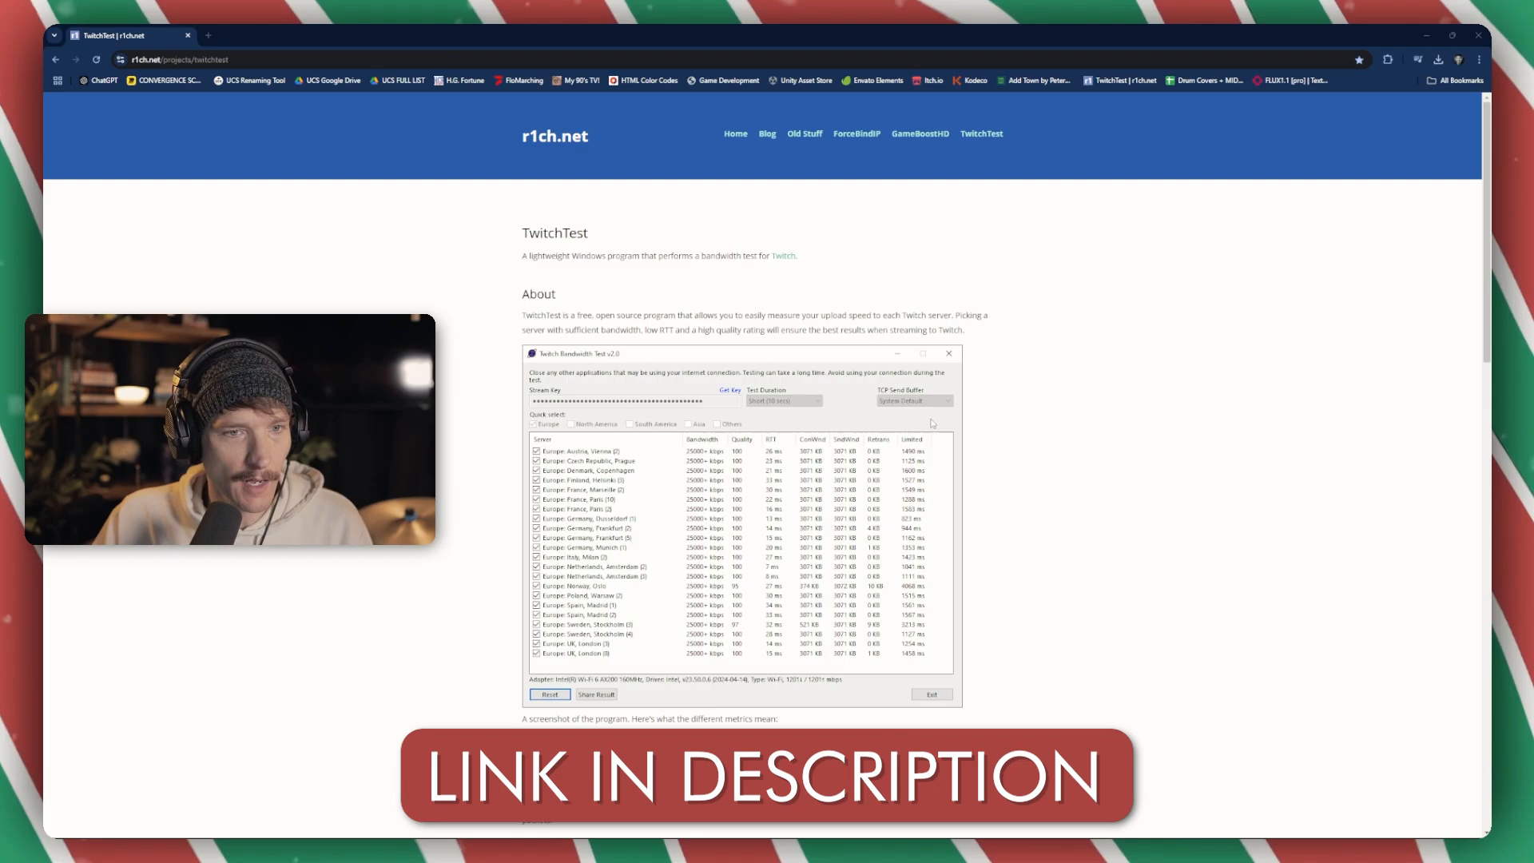
Step: Scroll the r1ch.net TwitchTest page to its Download section and Version History
scroll(down, 3)
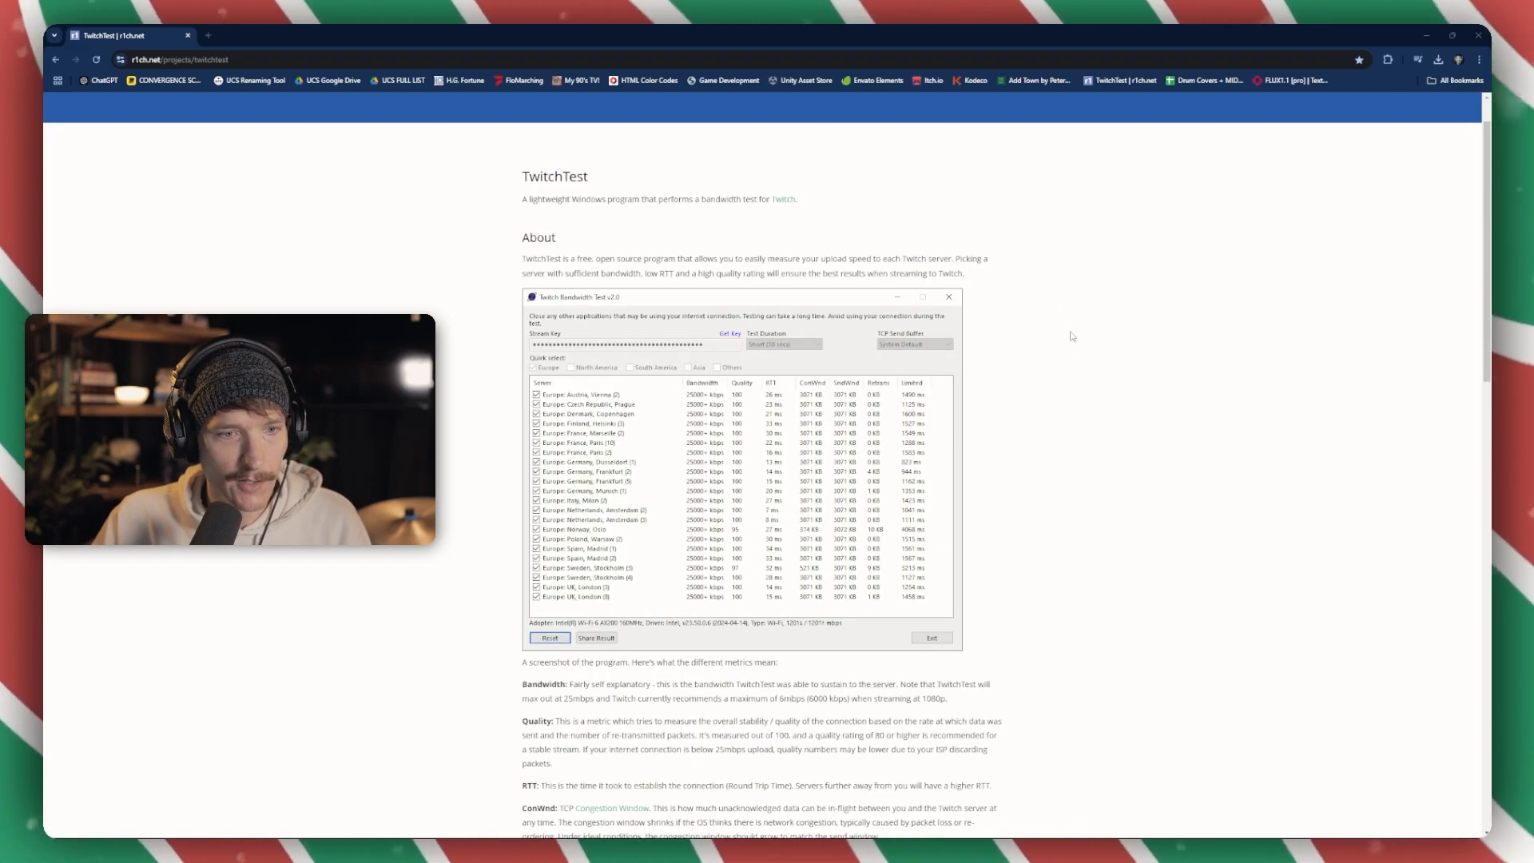
scroll(down, 3)
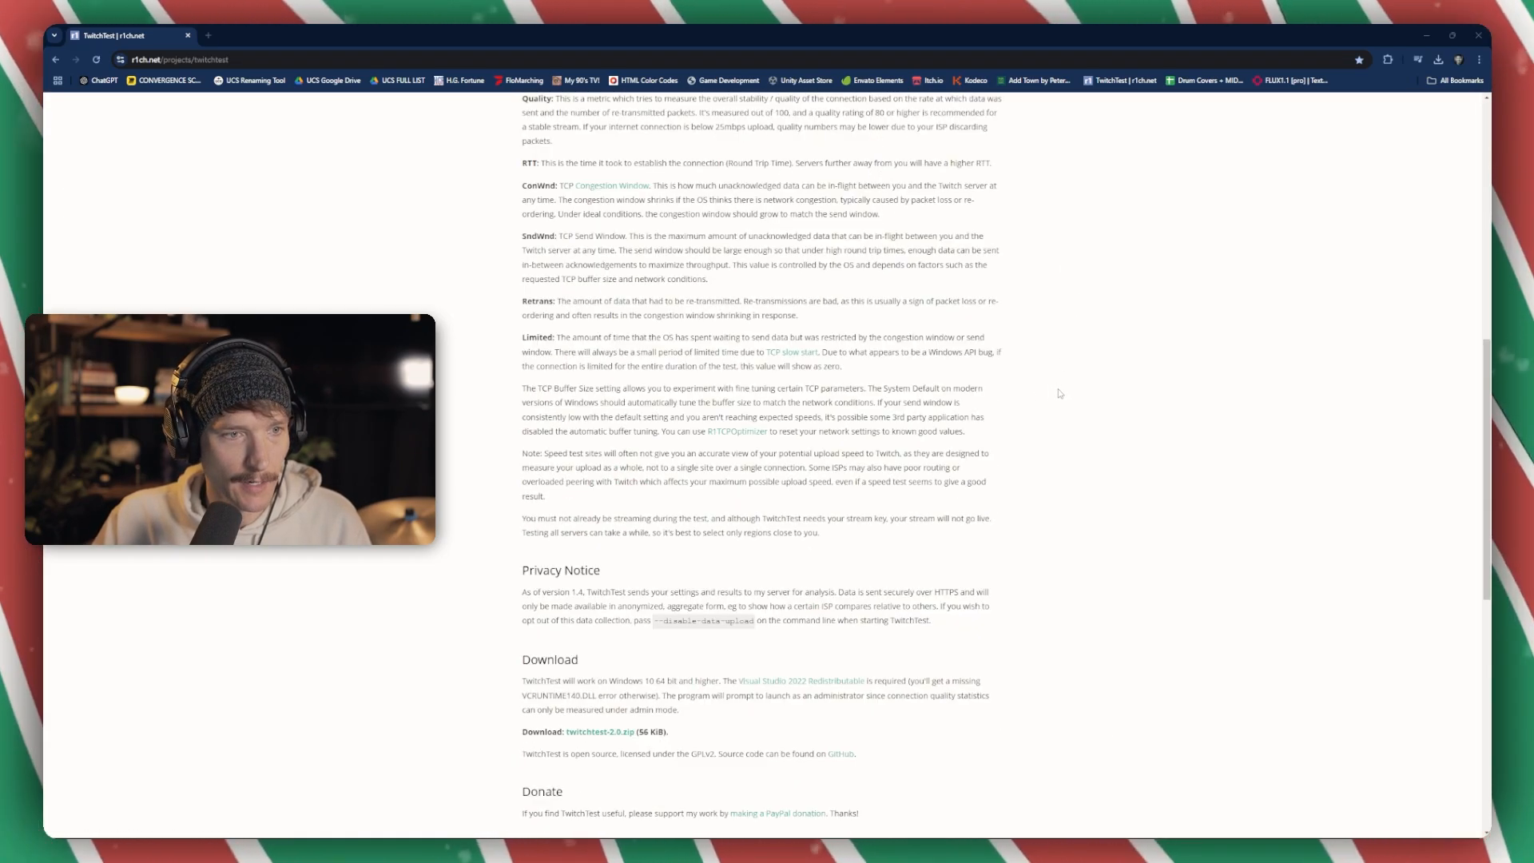
scroll(down, 3)
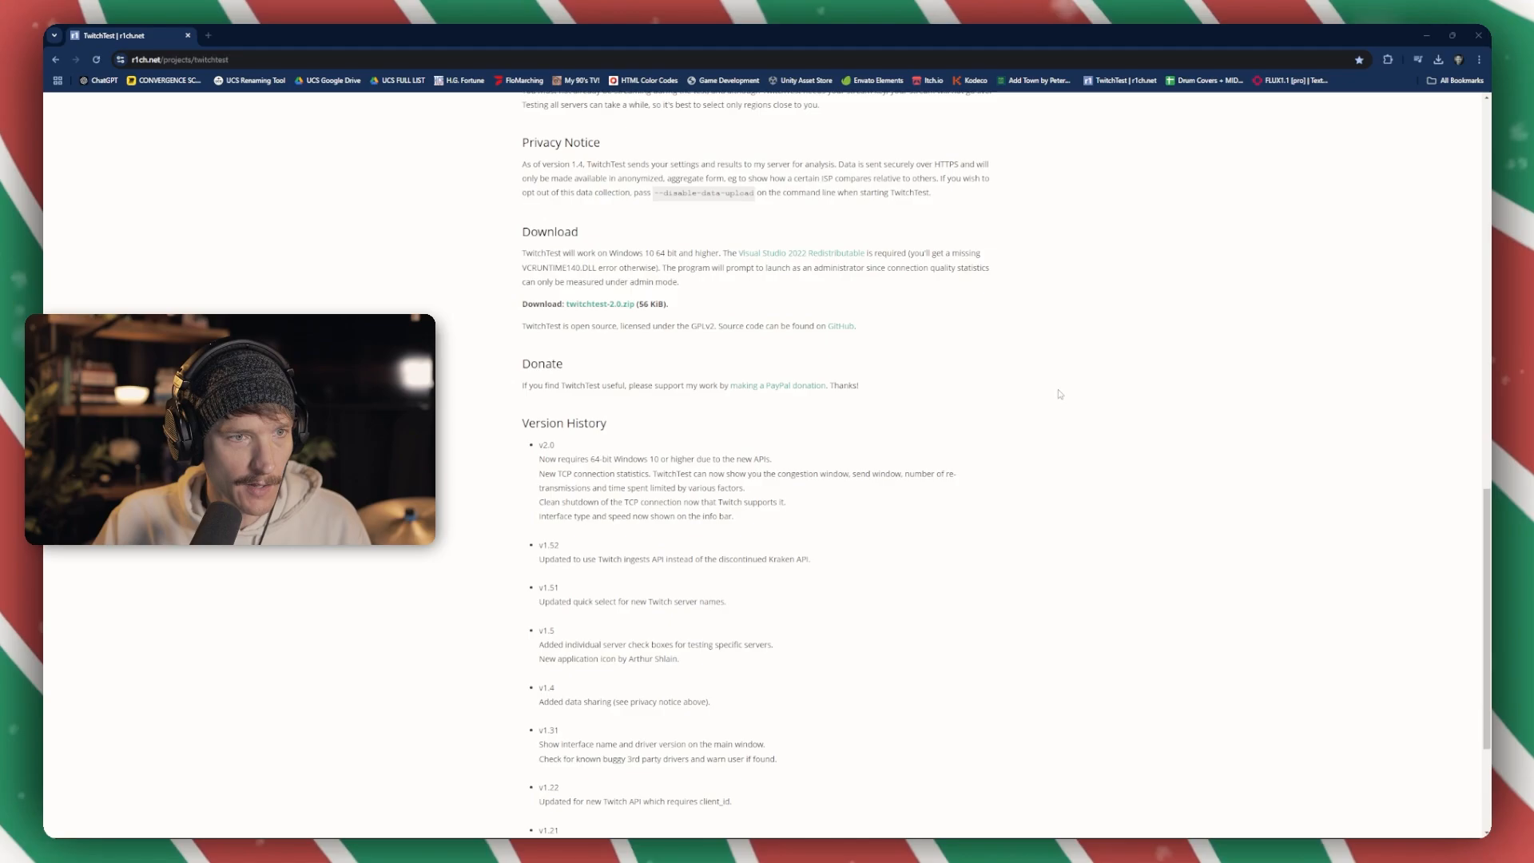
scroll(up, 3)
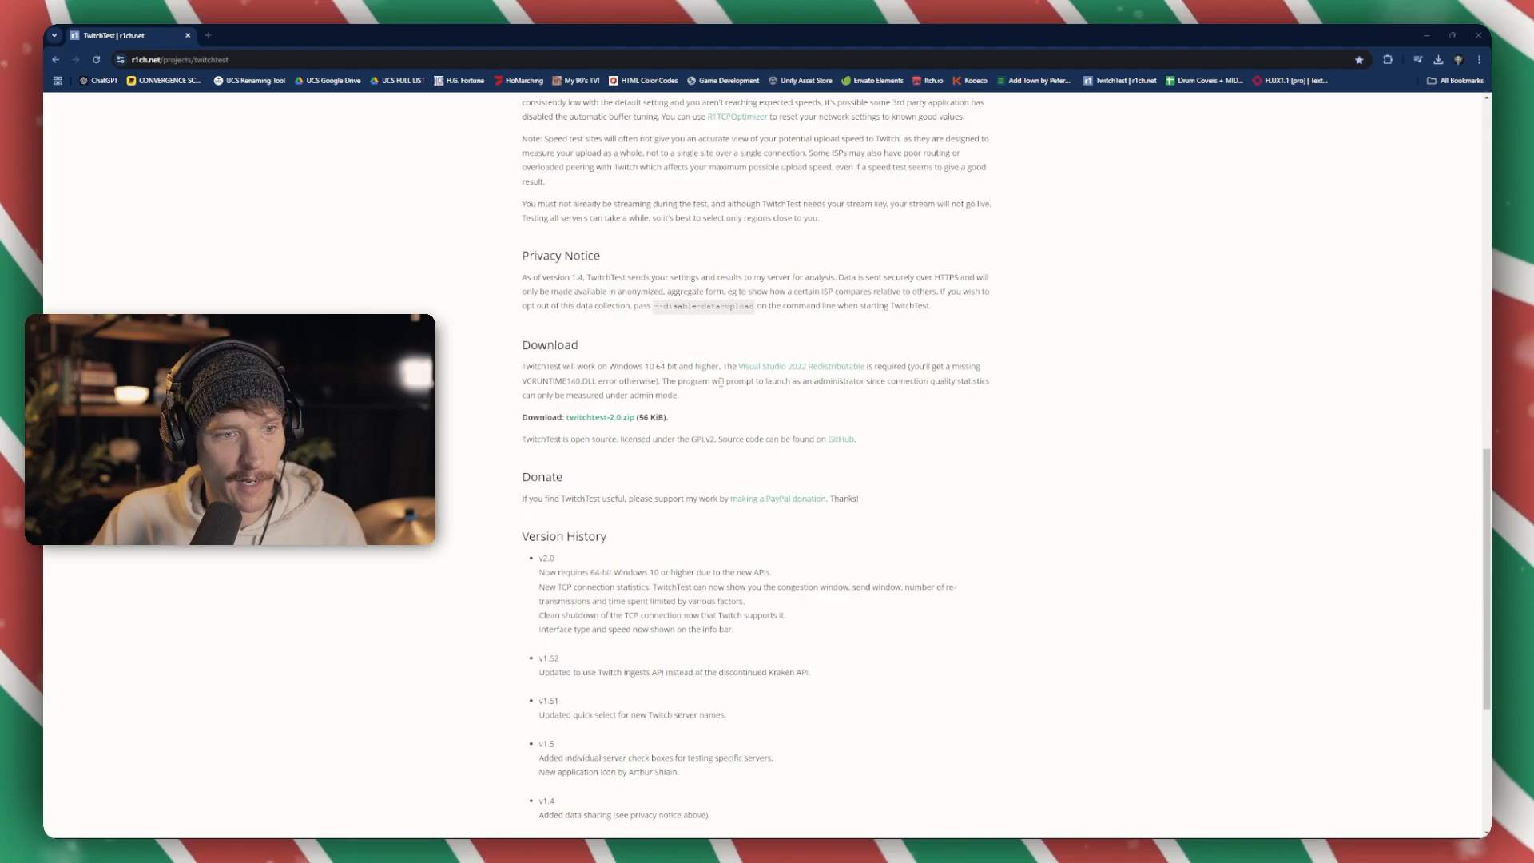
mouse_move(599, 417)
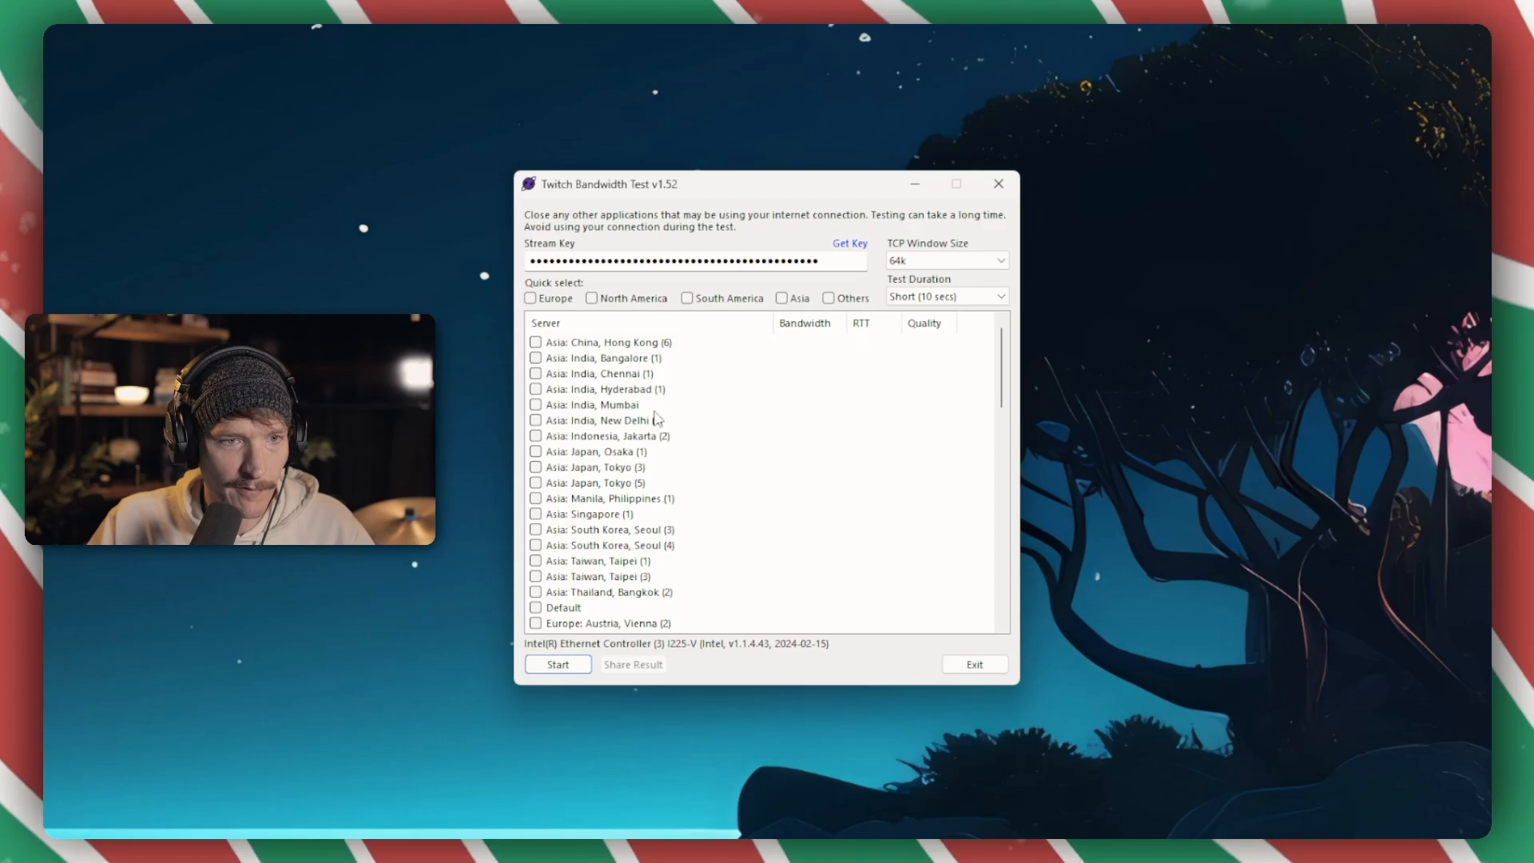
mouse_move(737, 300)
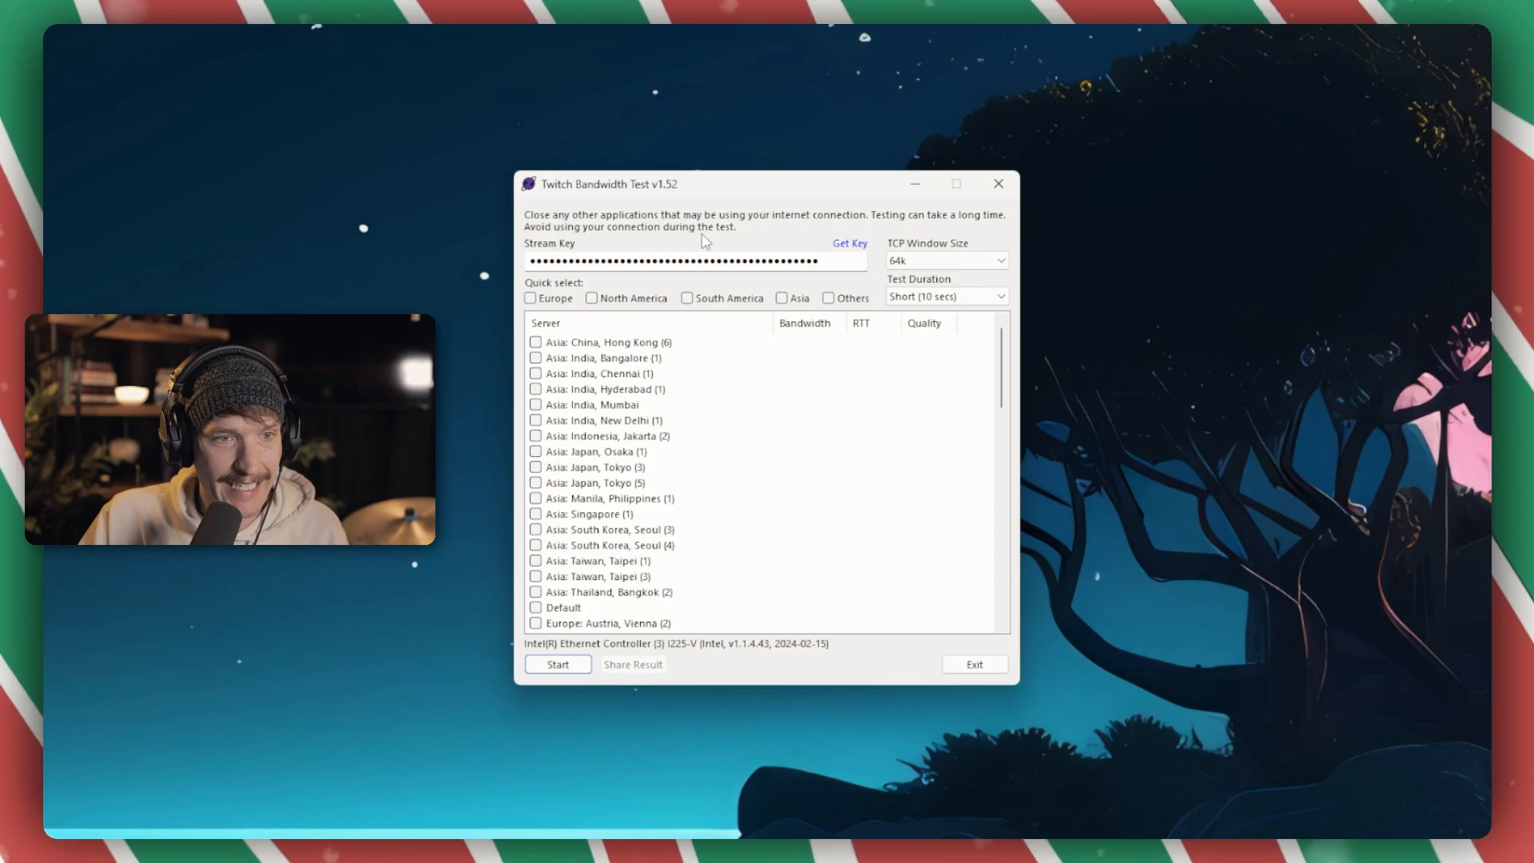
mouse_move(849, 247)
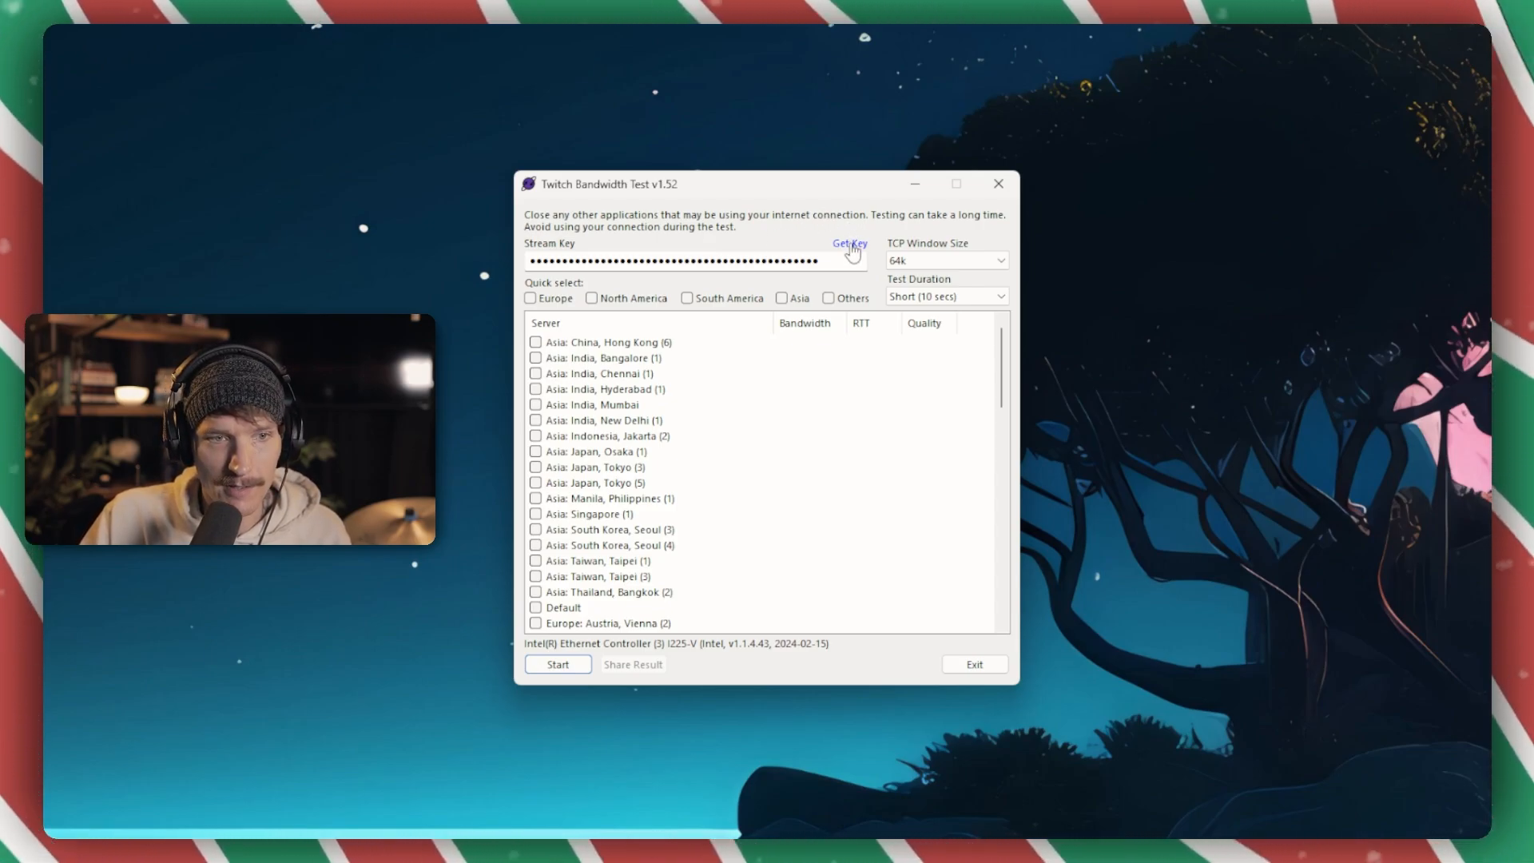
mouse_move(614, 301)
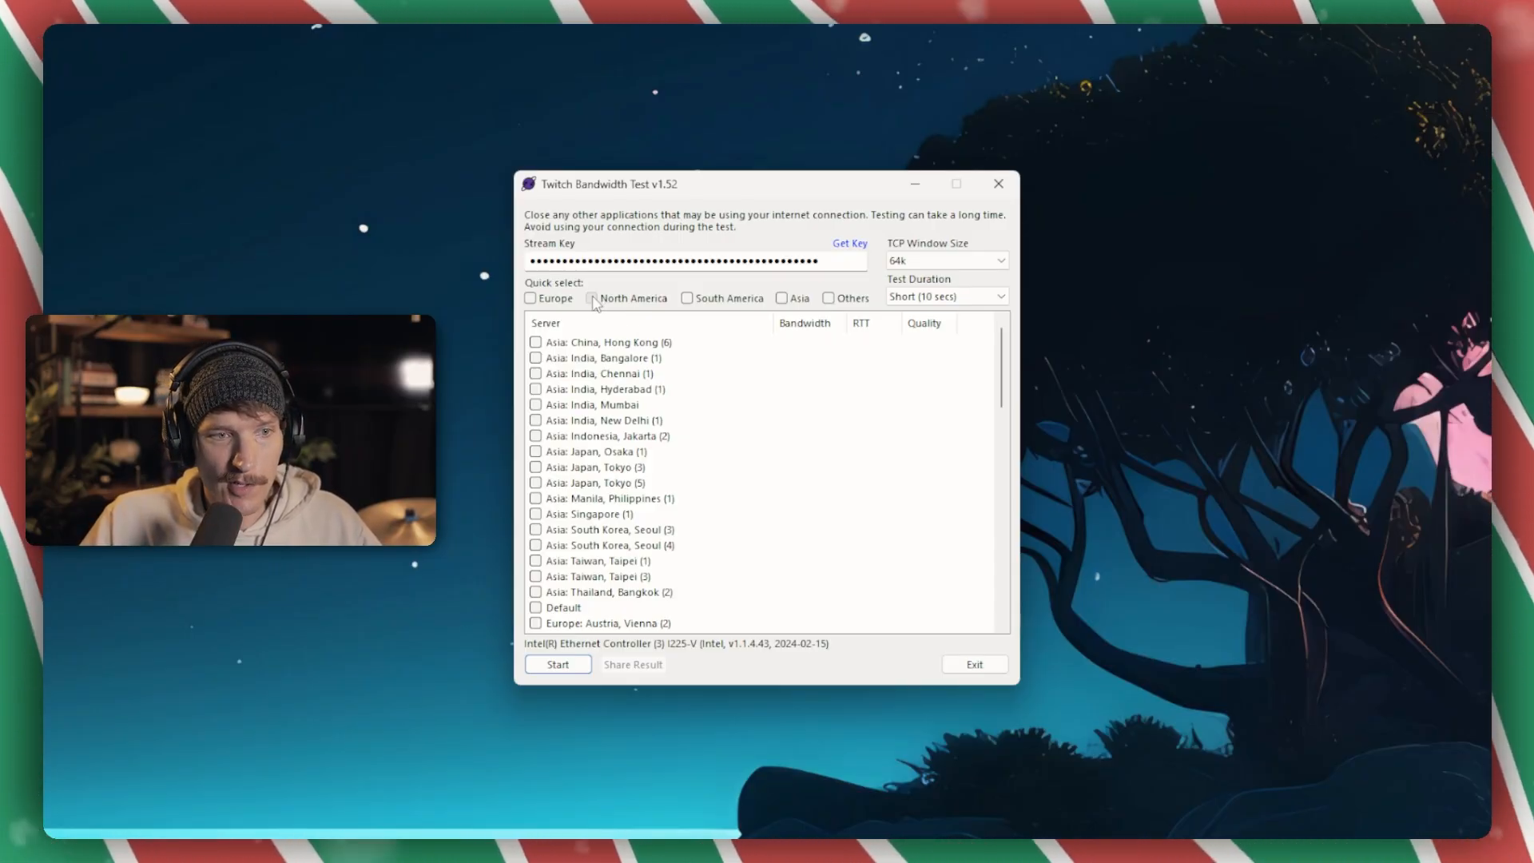
Step: Tick the North America quick-select box to test only North American Twitch servers
click(592, 297)
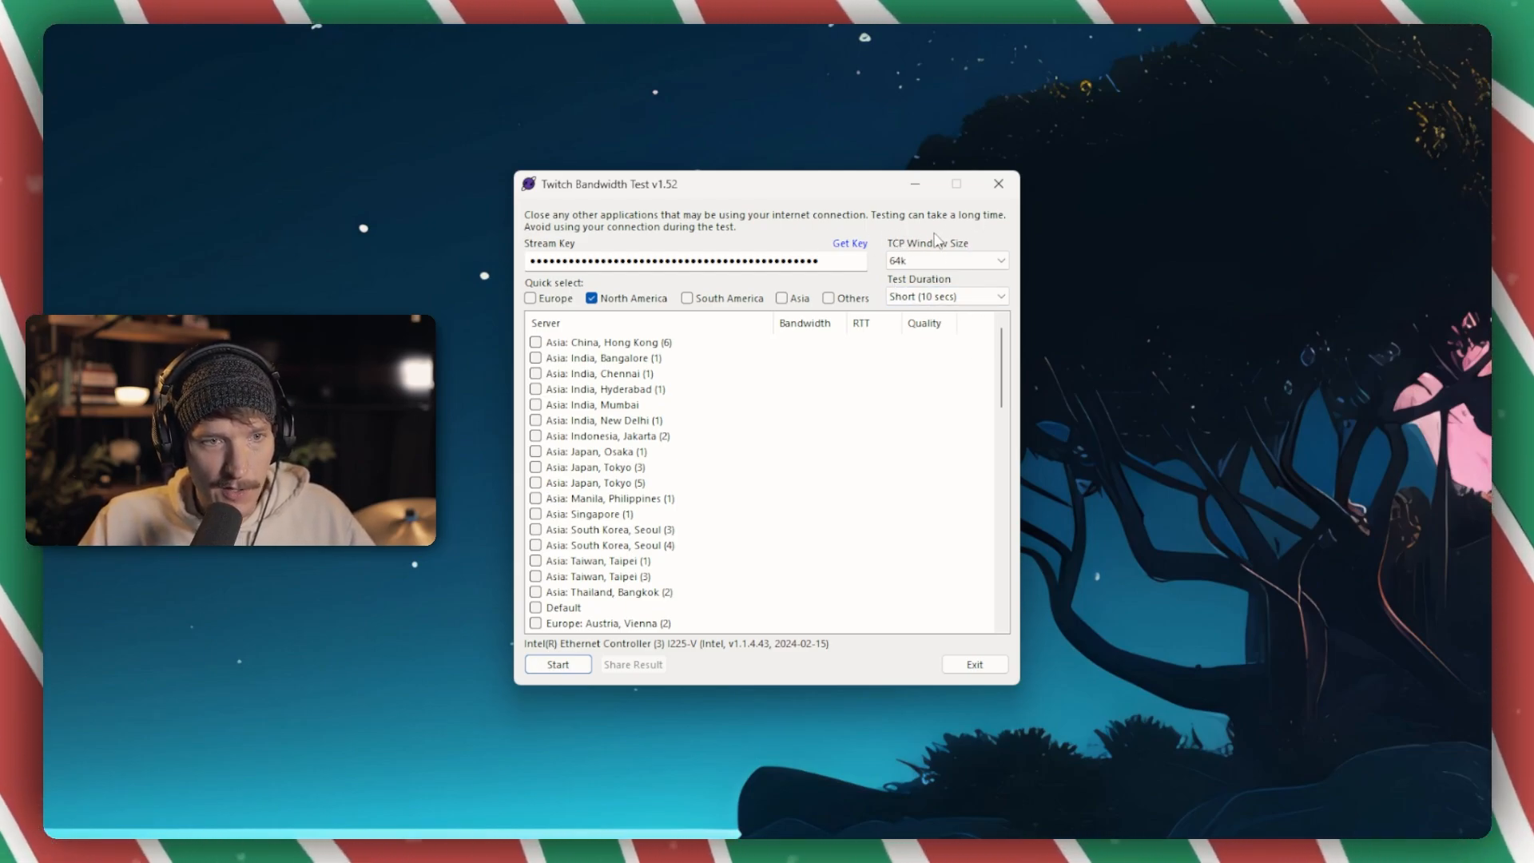
click(557, 664)
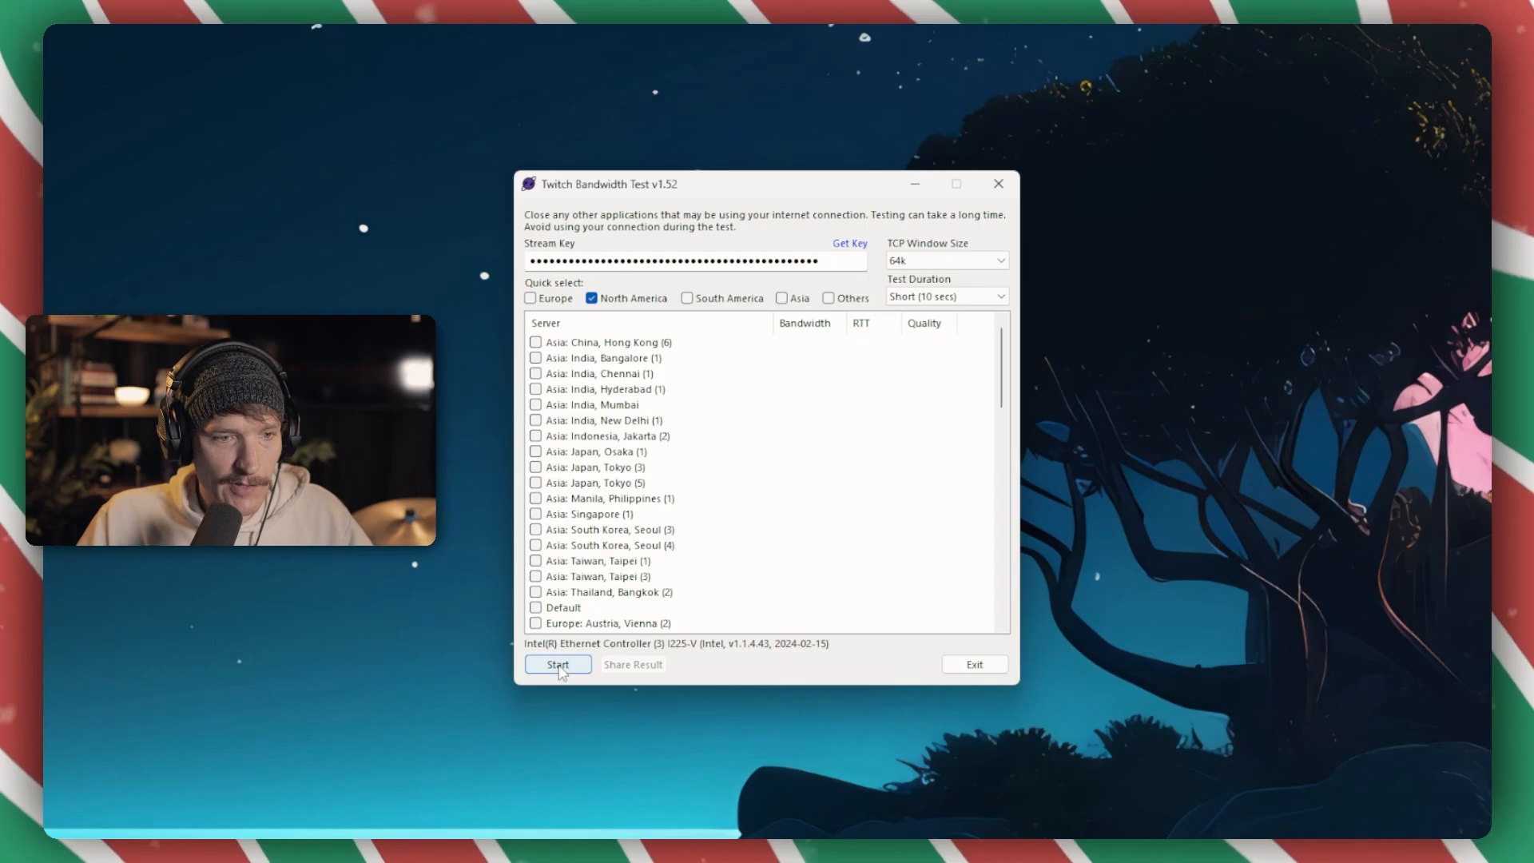
Step: Run the bandwidth test and review results; US East: Atlanta, GA shows 33 ms, quality 100
click(557, 664)
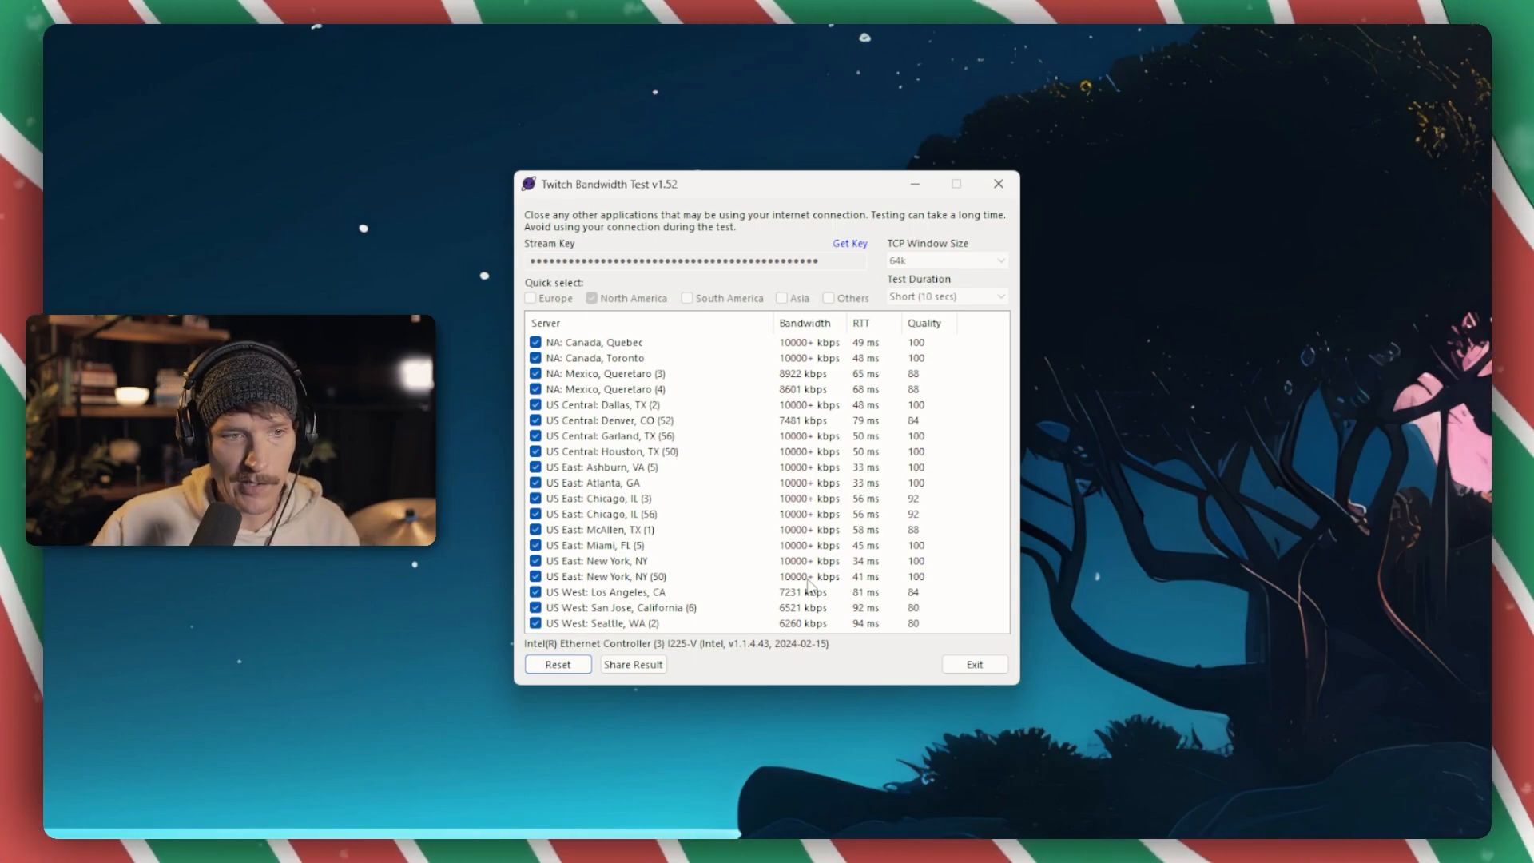
mouse_move(832, 350)
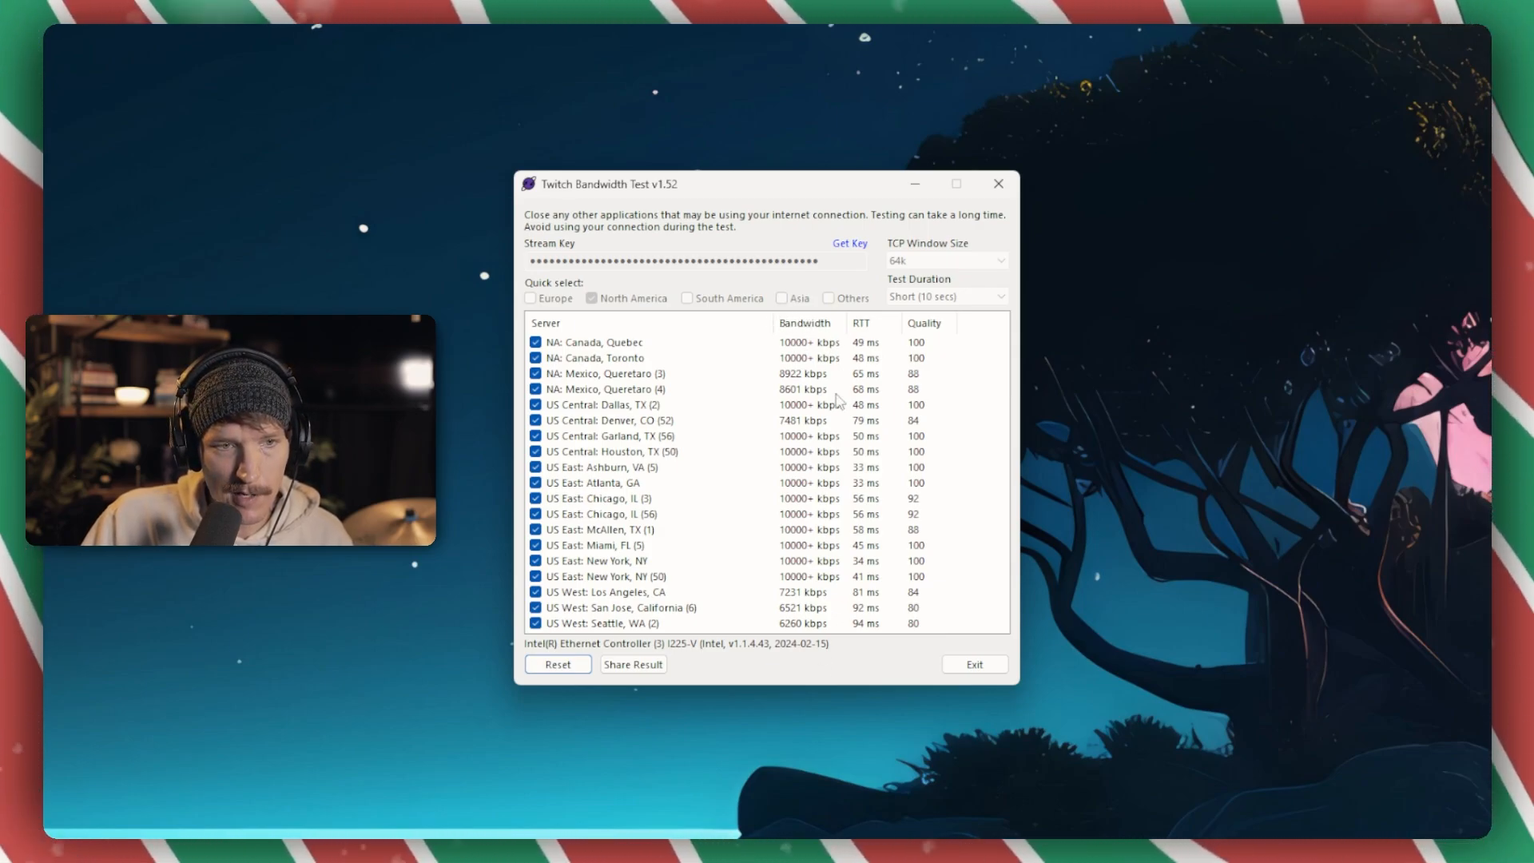
mouse_move(876, 325)
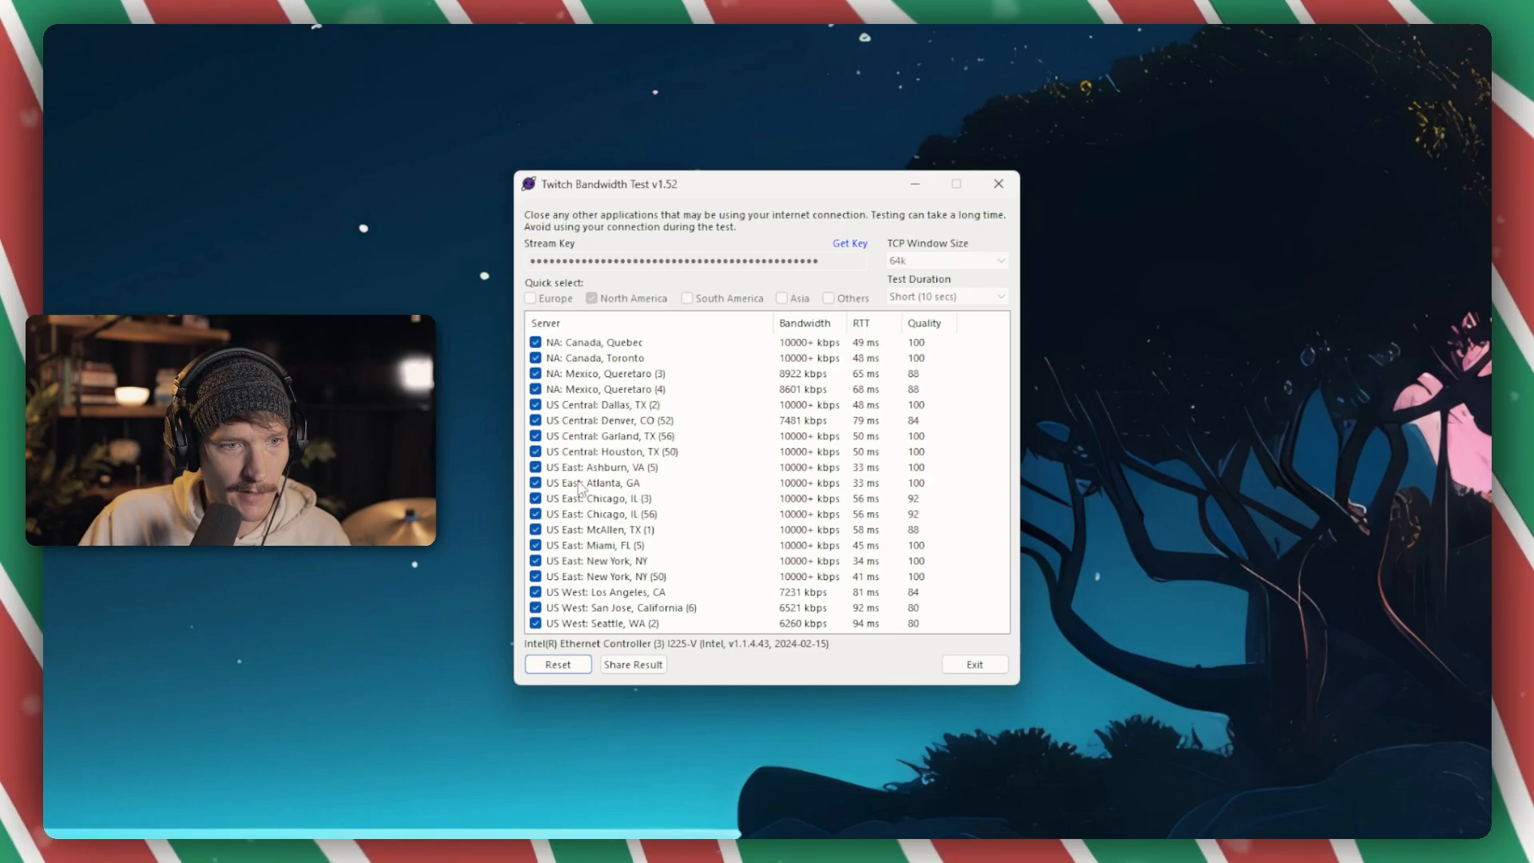
mouse_move(866, 489)
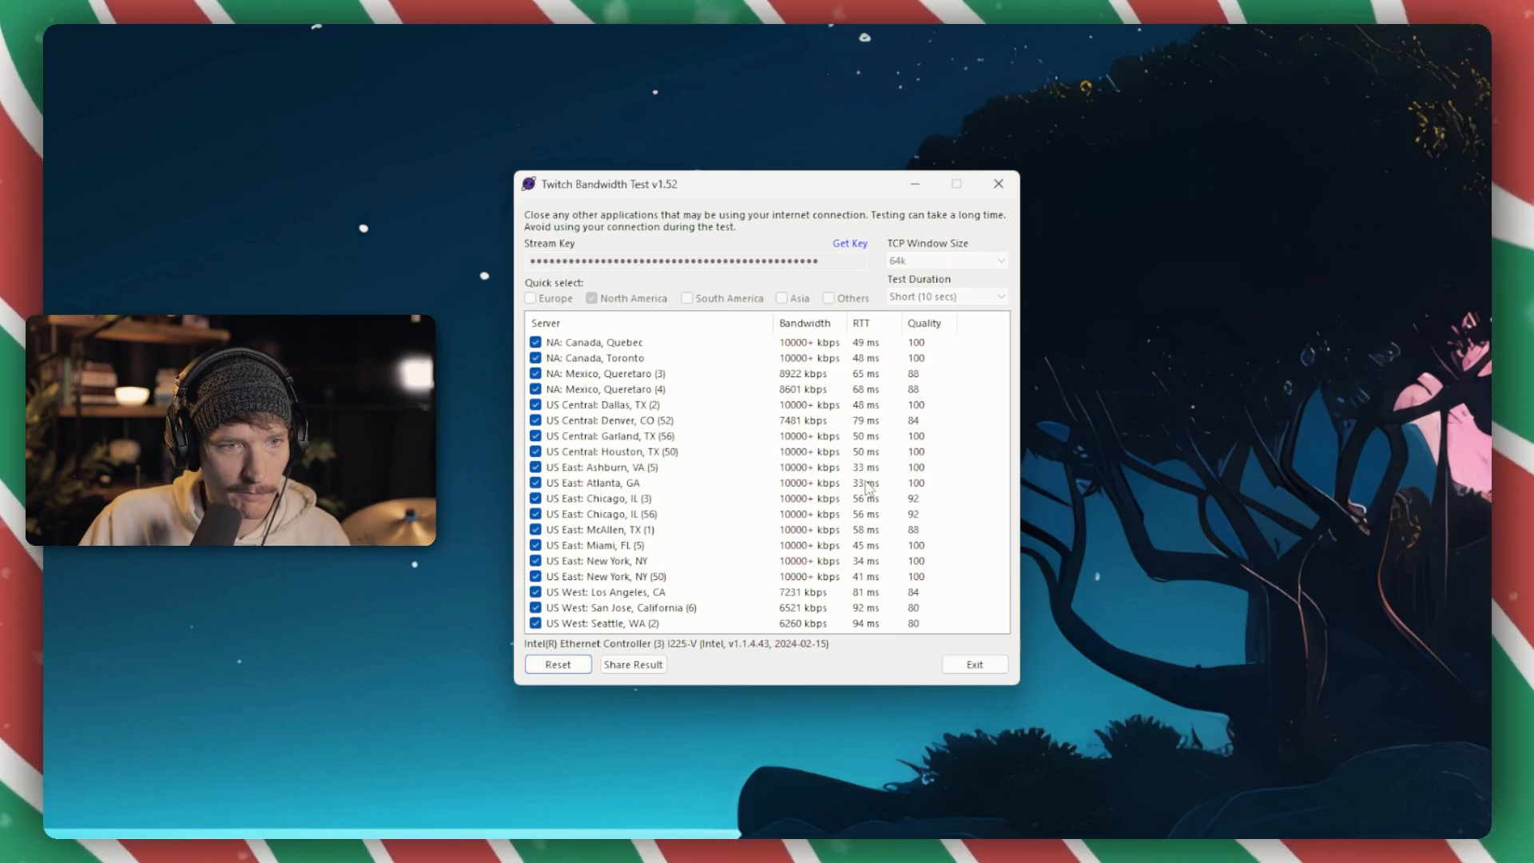
mouse_move(876, 426)
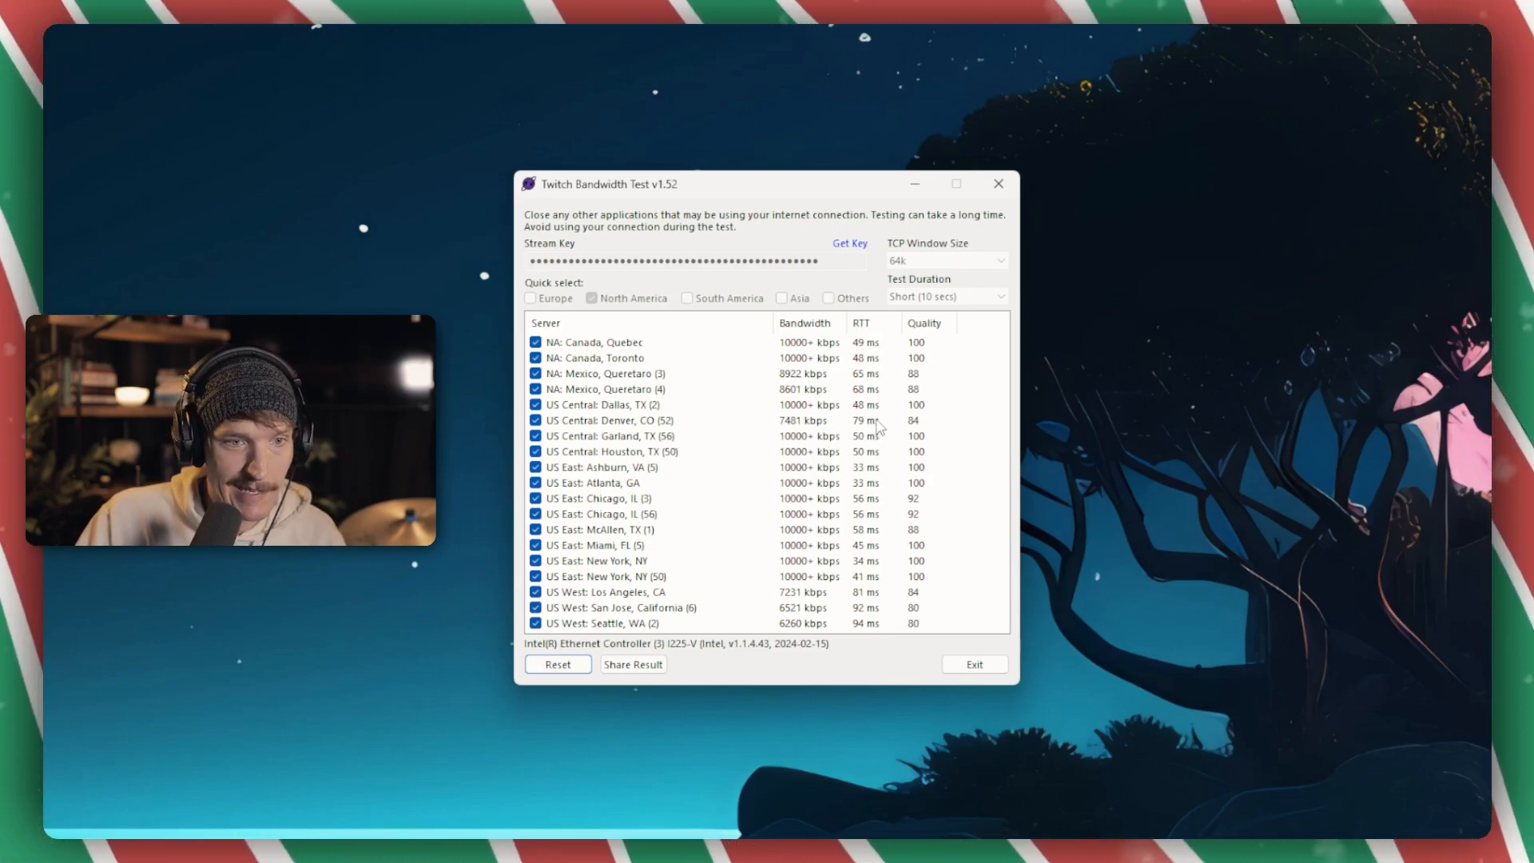
mouse_move(876, 489)
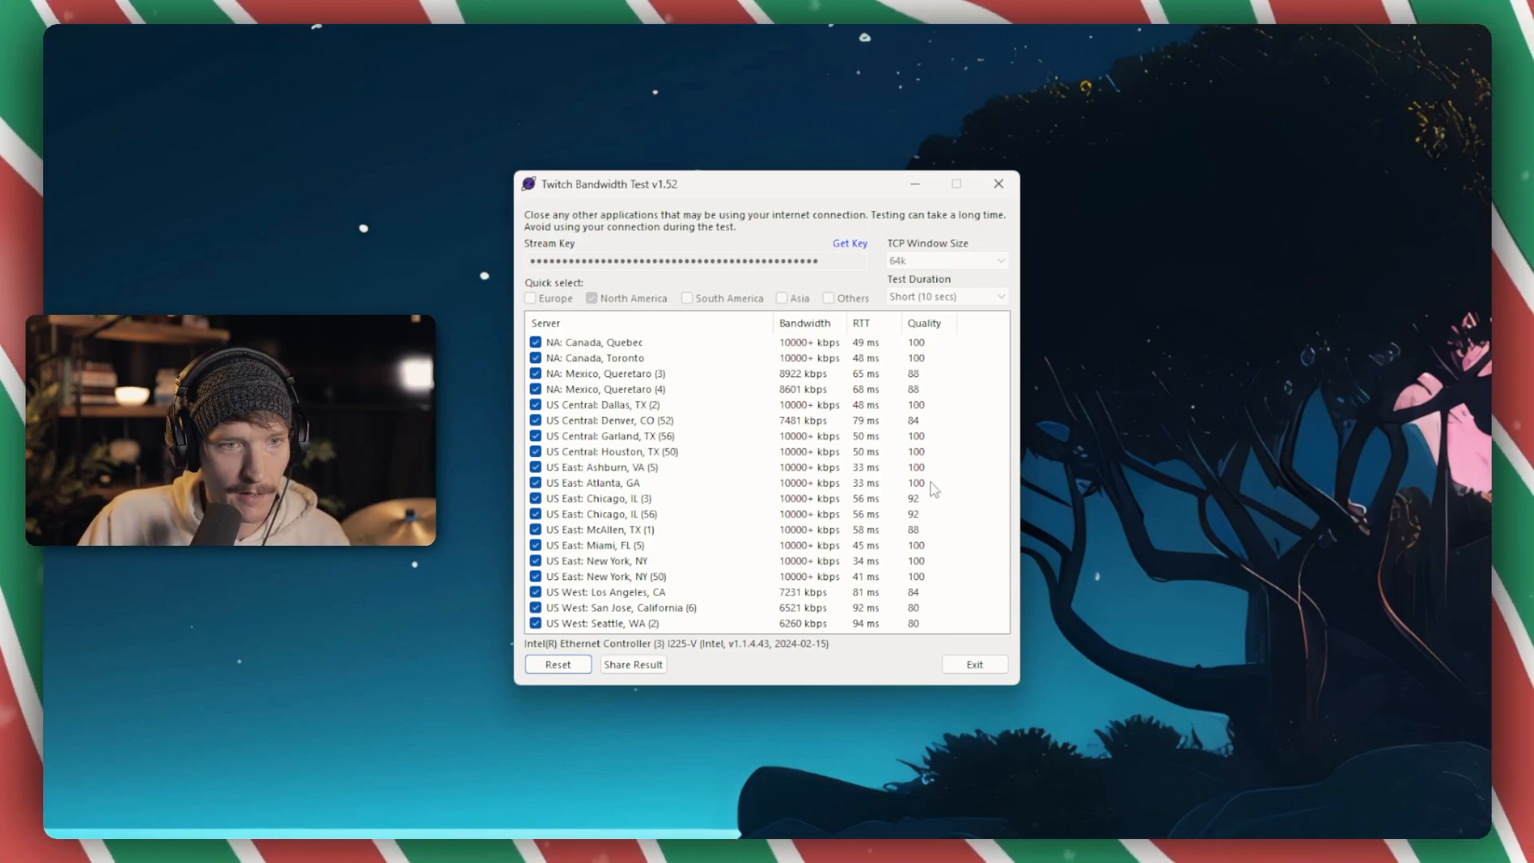
mouse_move(949, 558)
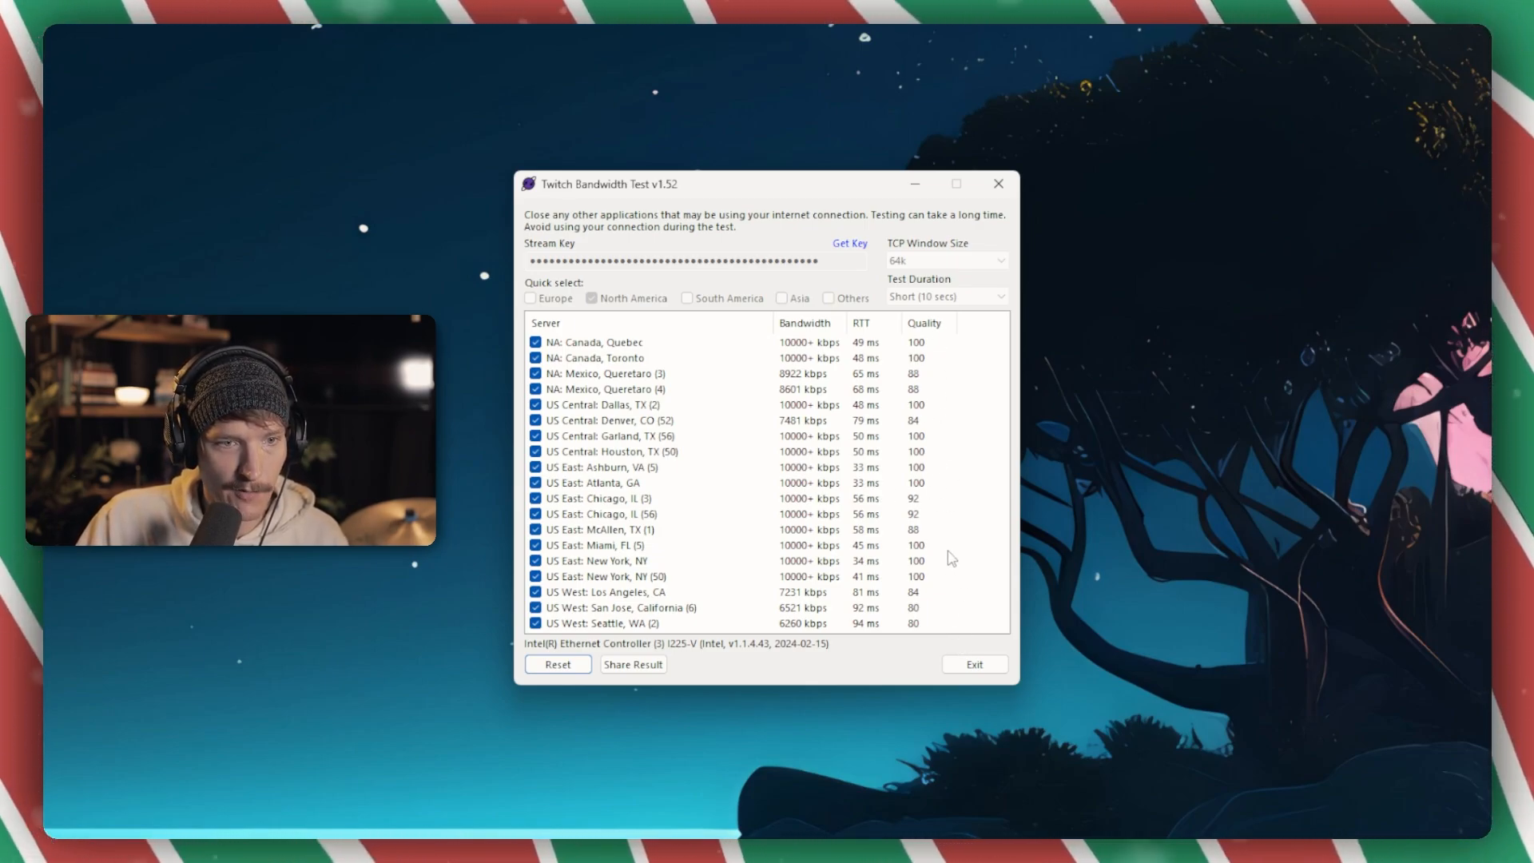
mouse_move(771, 488)
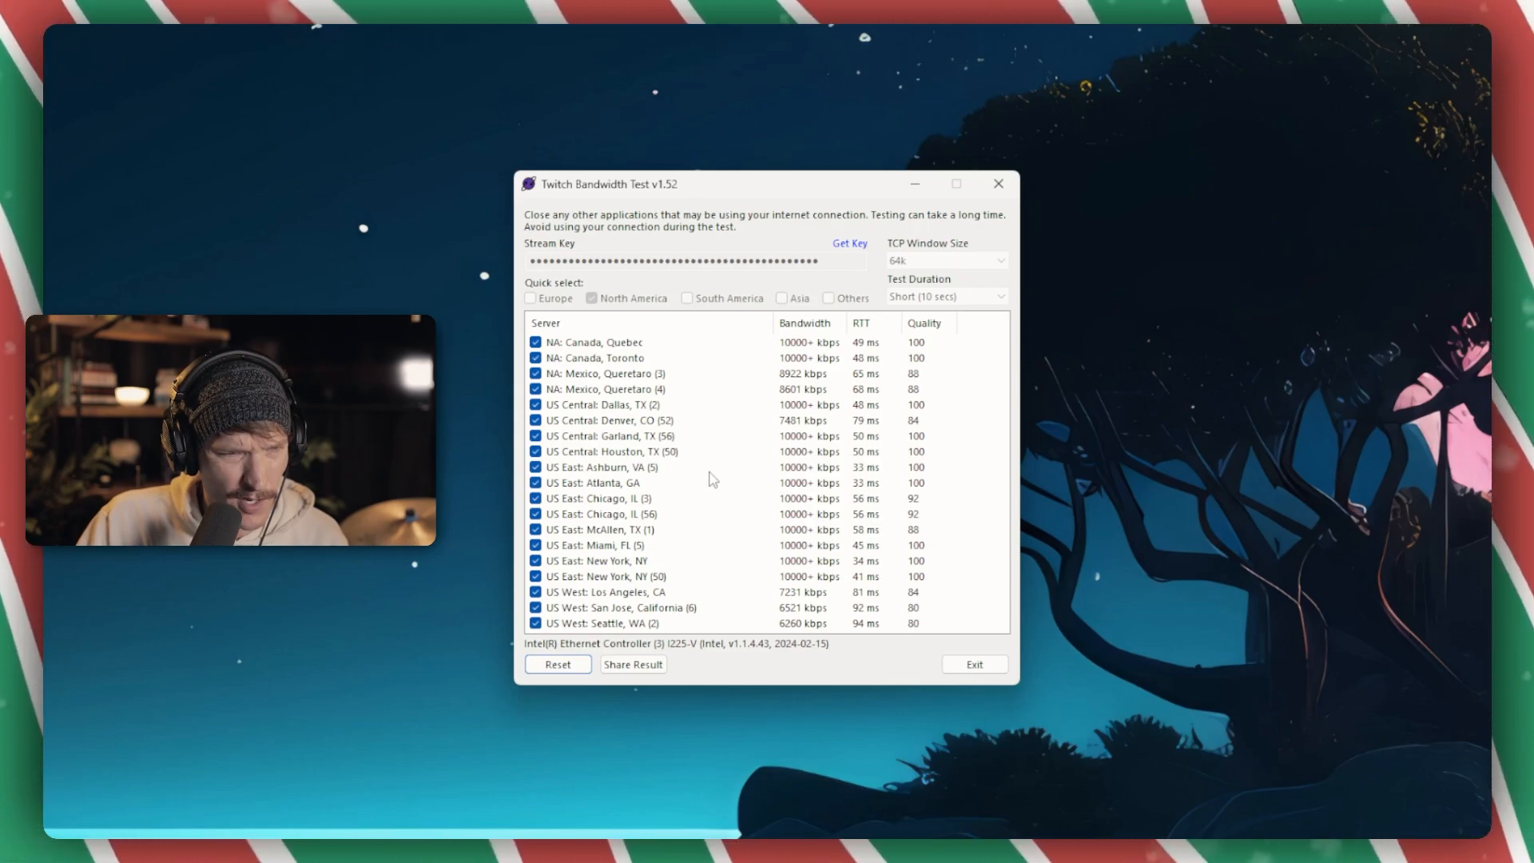
mouse_move(925, 491)
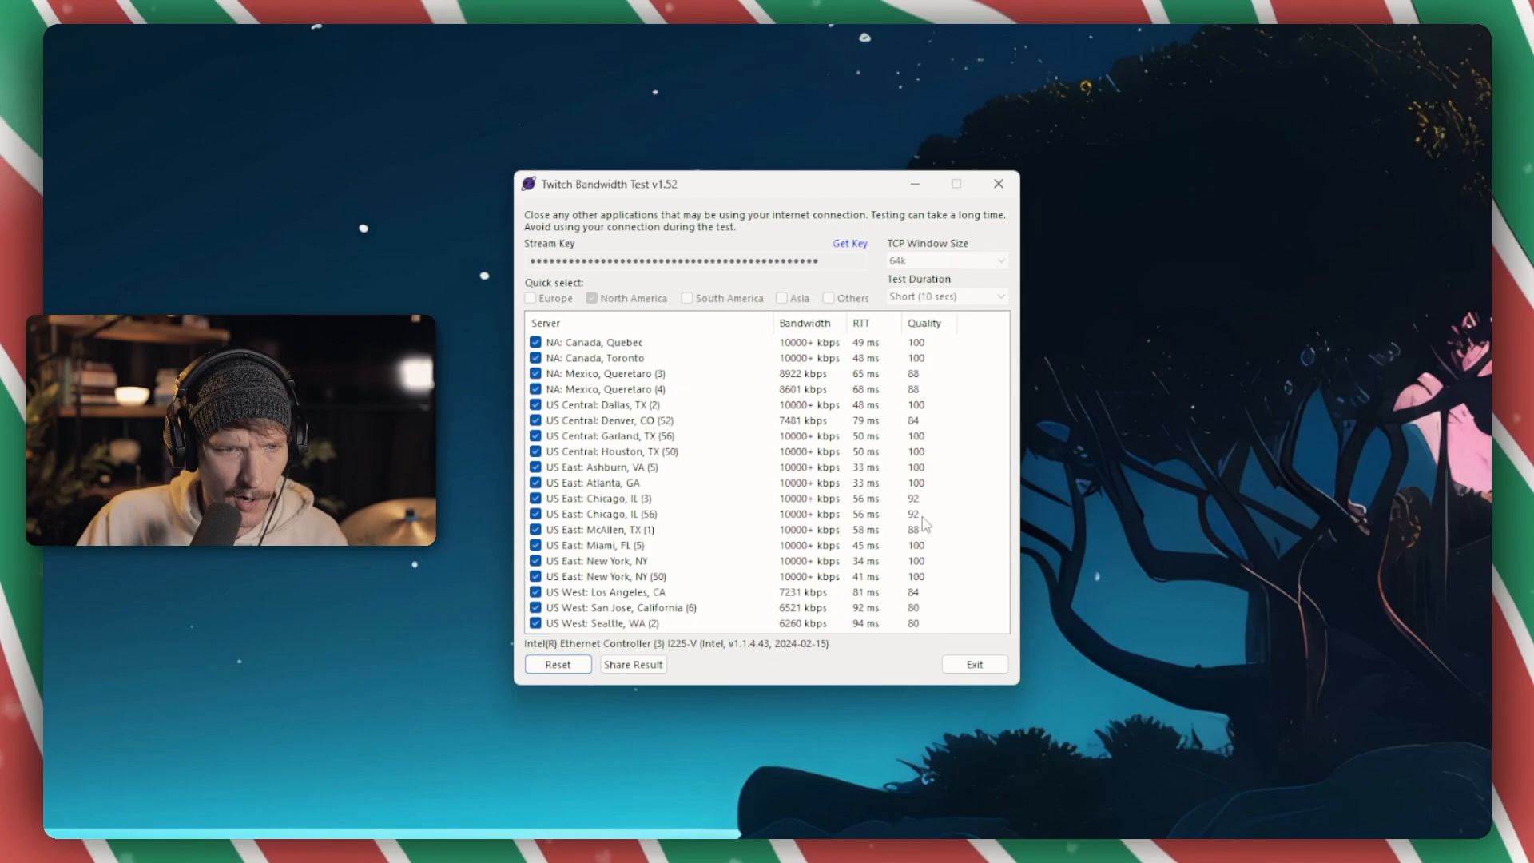
mouse_move(724, 576)
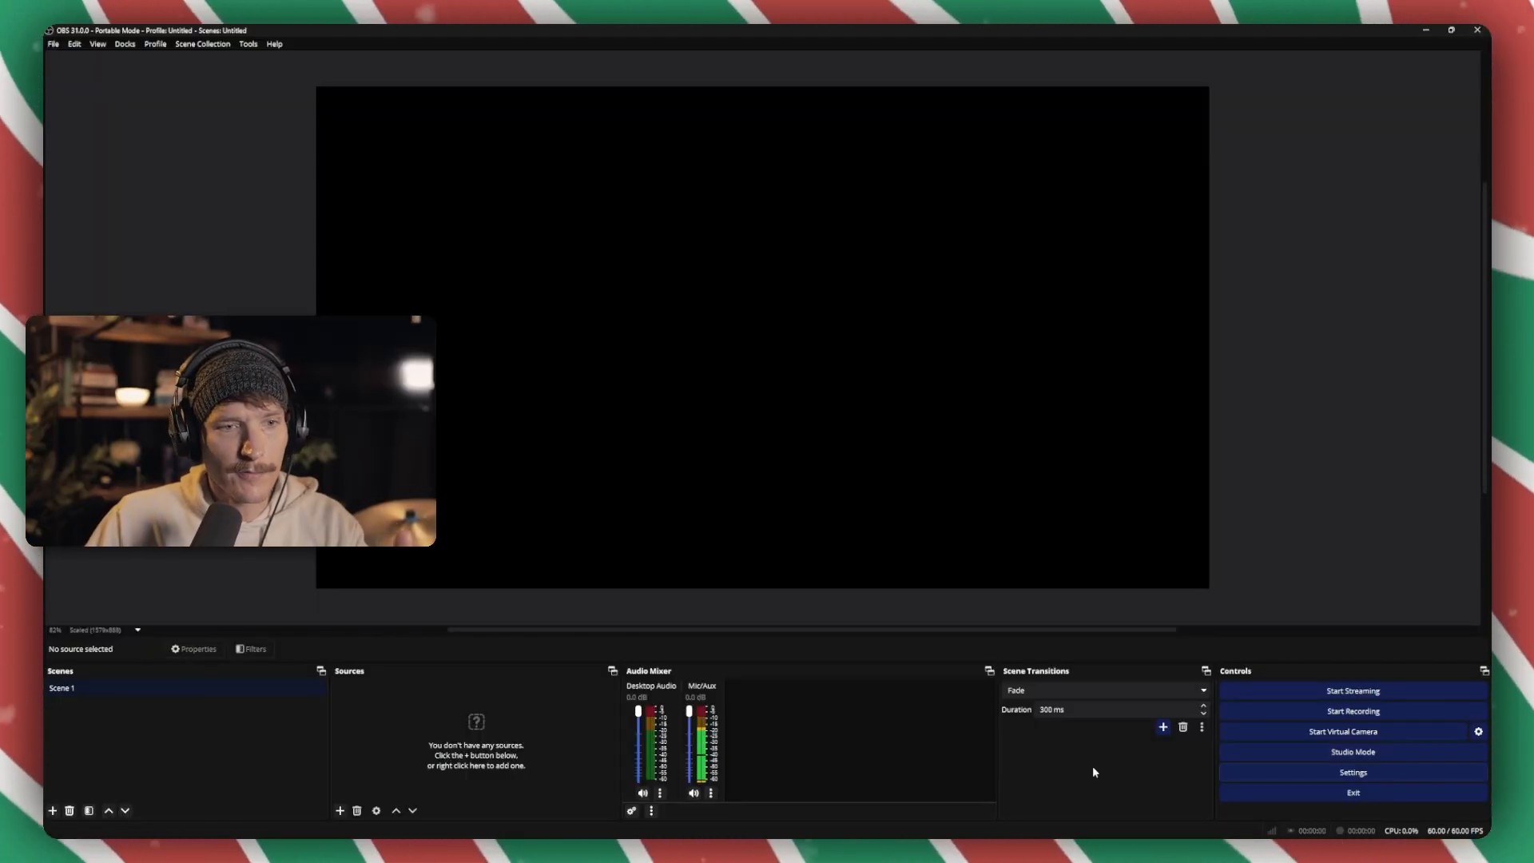
mouse_move(1353, 772)
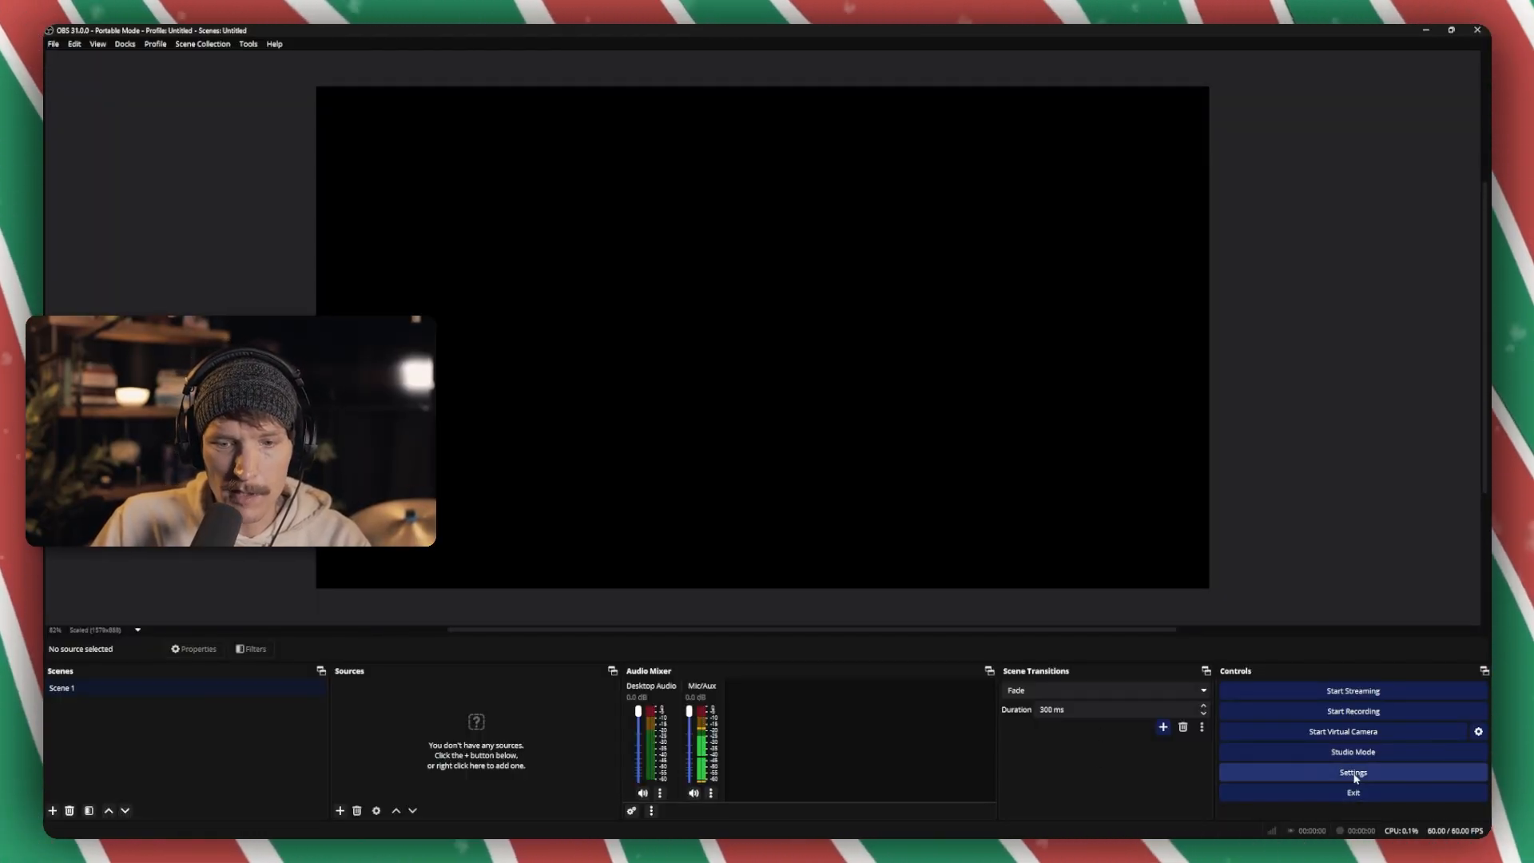
mouse_move(1353, 784)
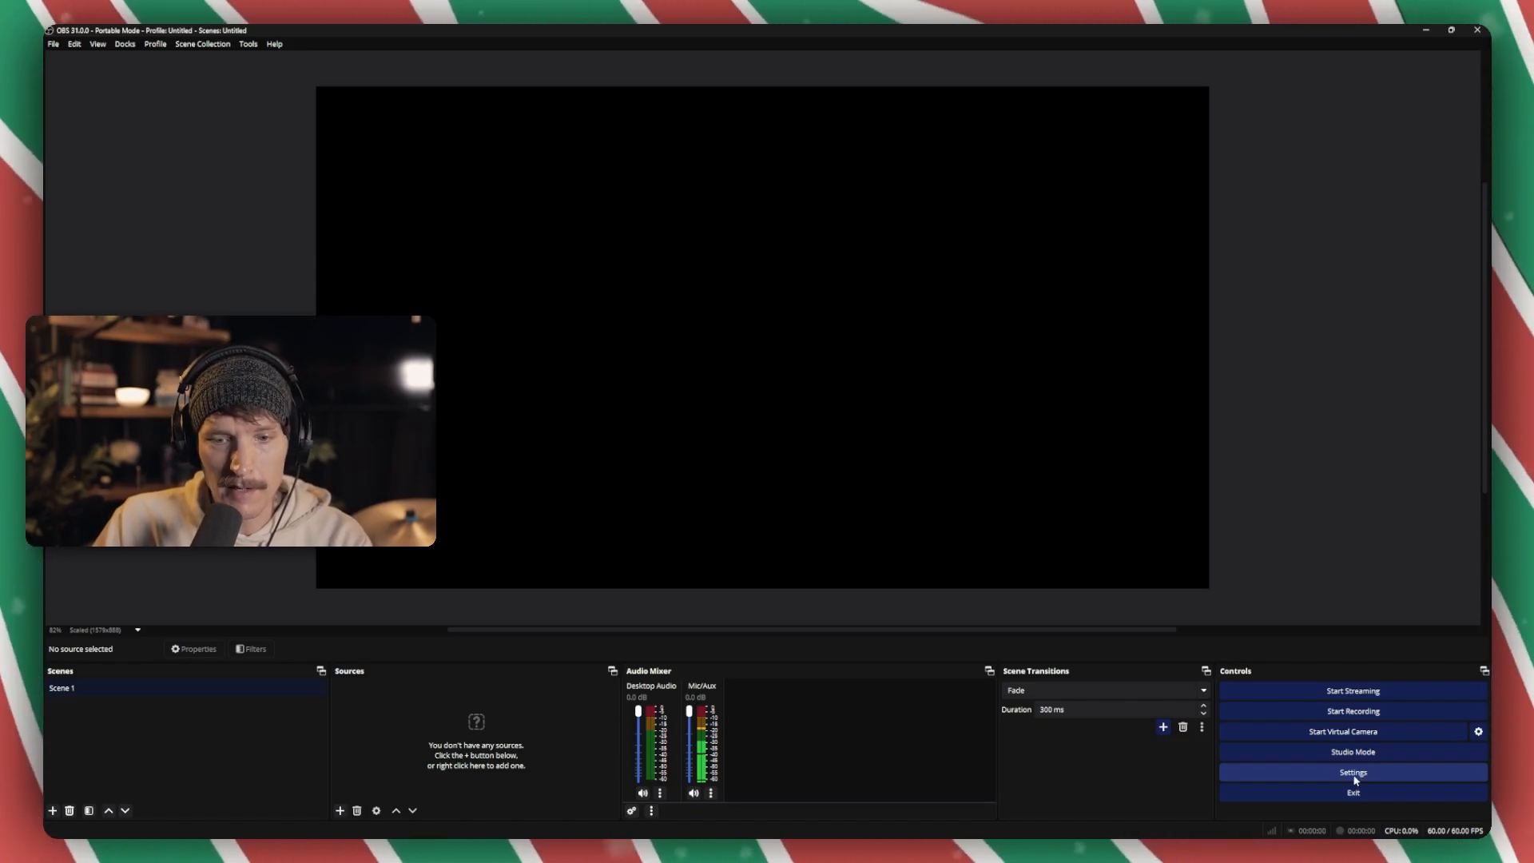
Step: Open OBS Studio's Settings window from the Controls dock
click(1353, 772)
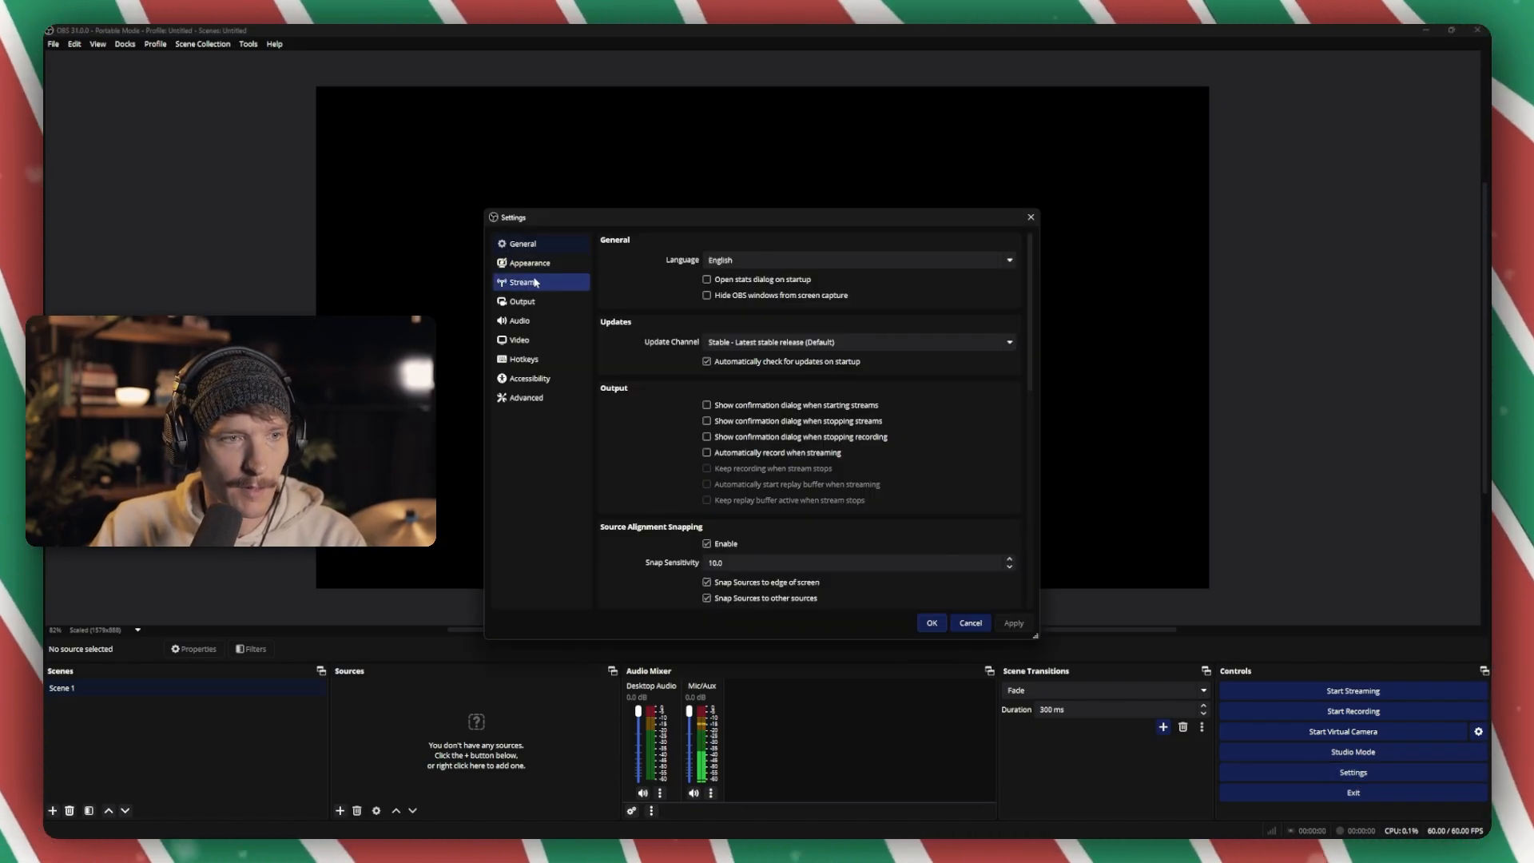
Step: On the Stream page, set the Twitch server to US East: Atlanta, GA
click(522, 282)
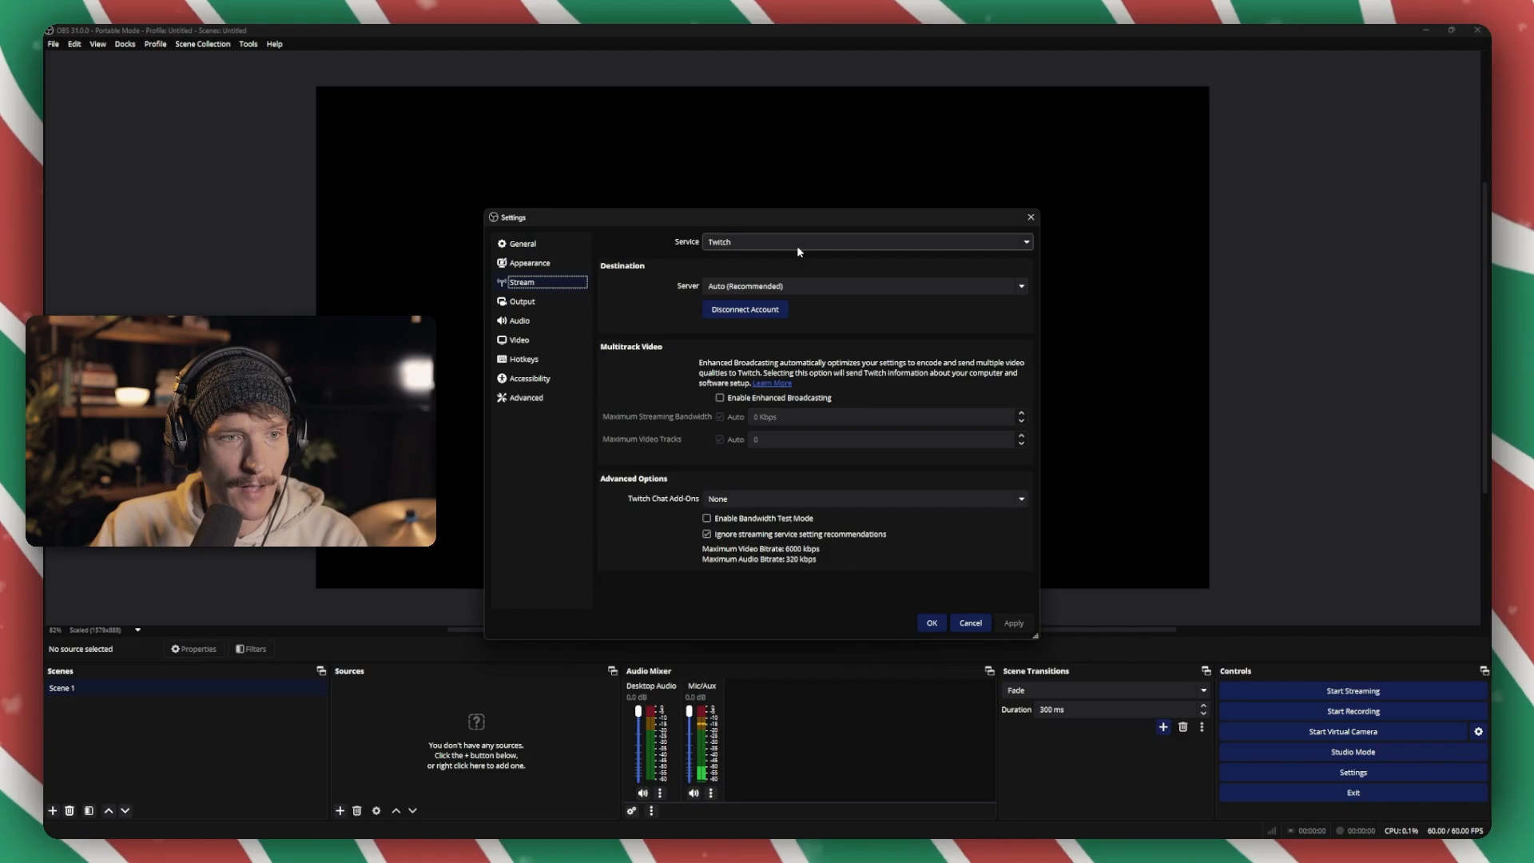
mouse_move(854, 247)
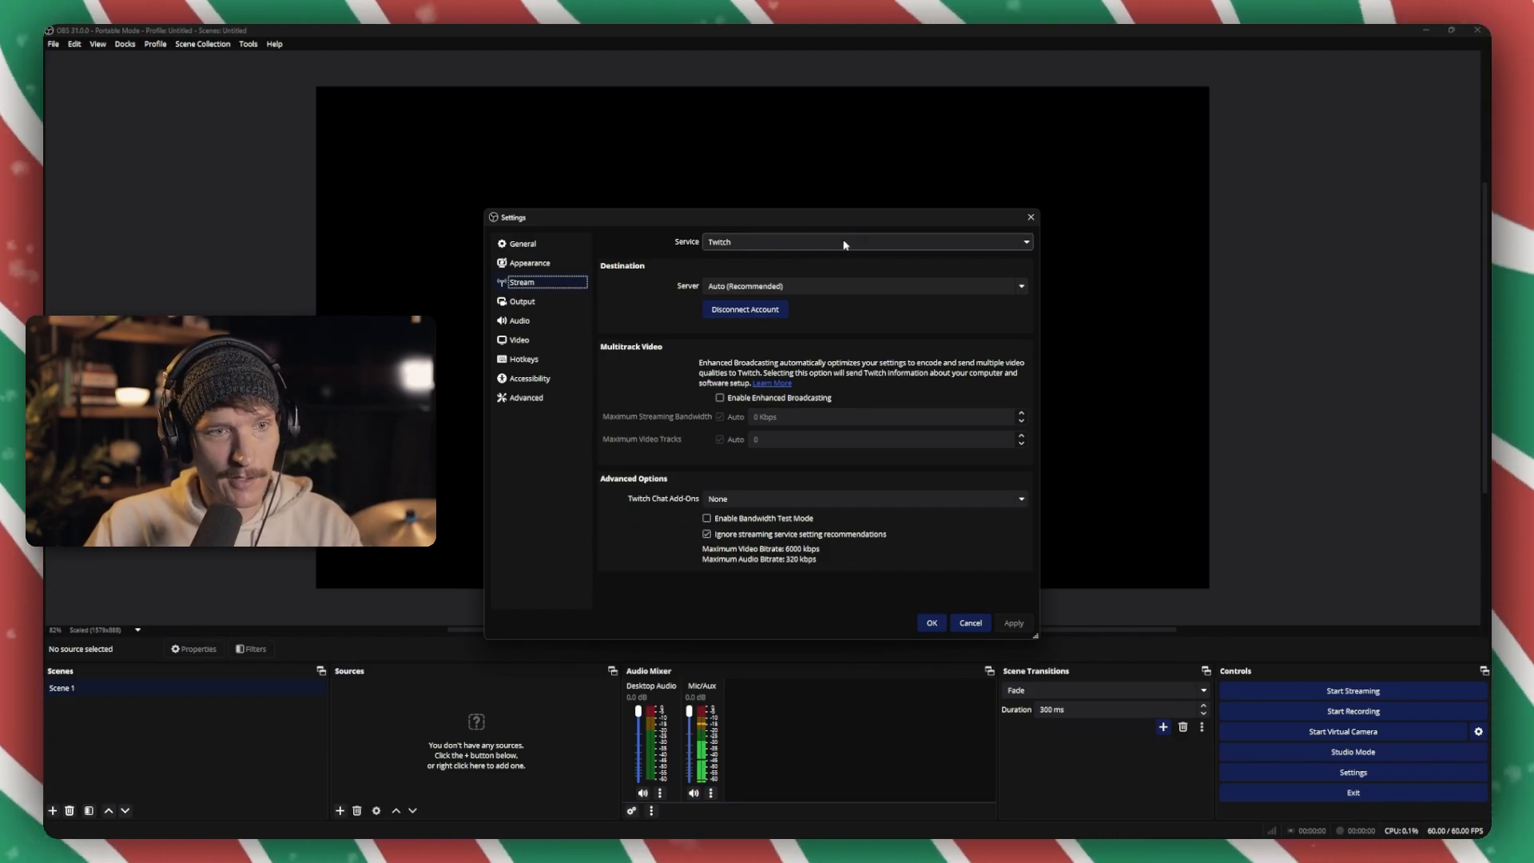
mouse_move(855, 244)
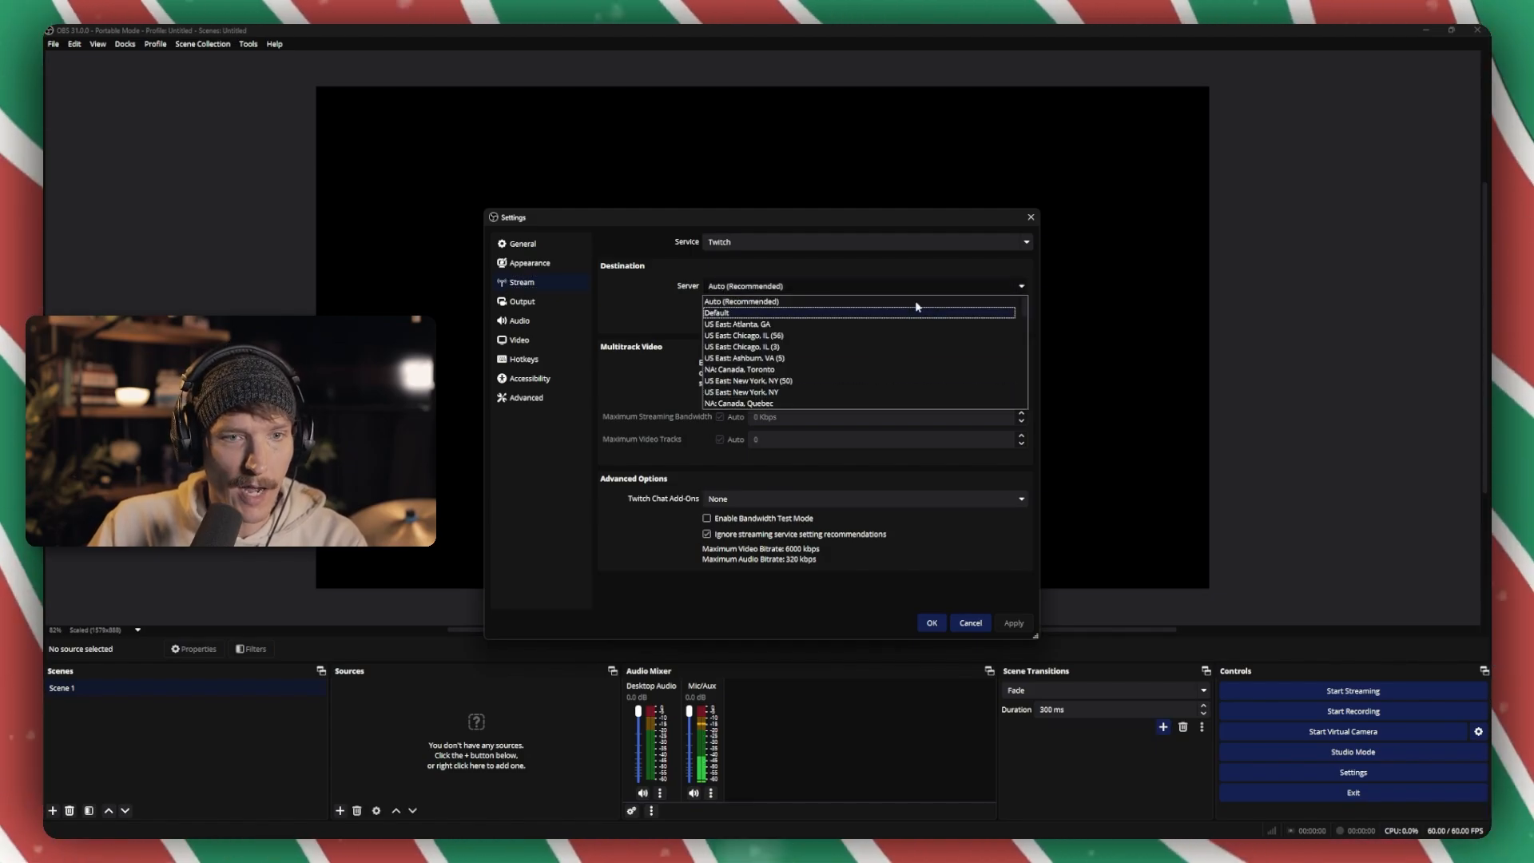
mouse_move(744, 324)
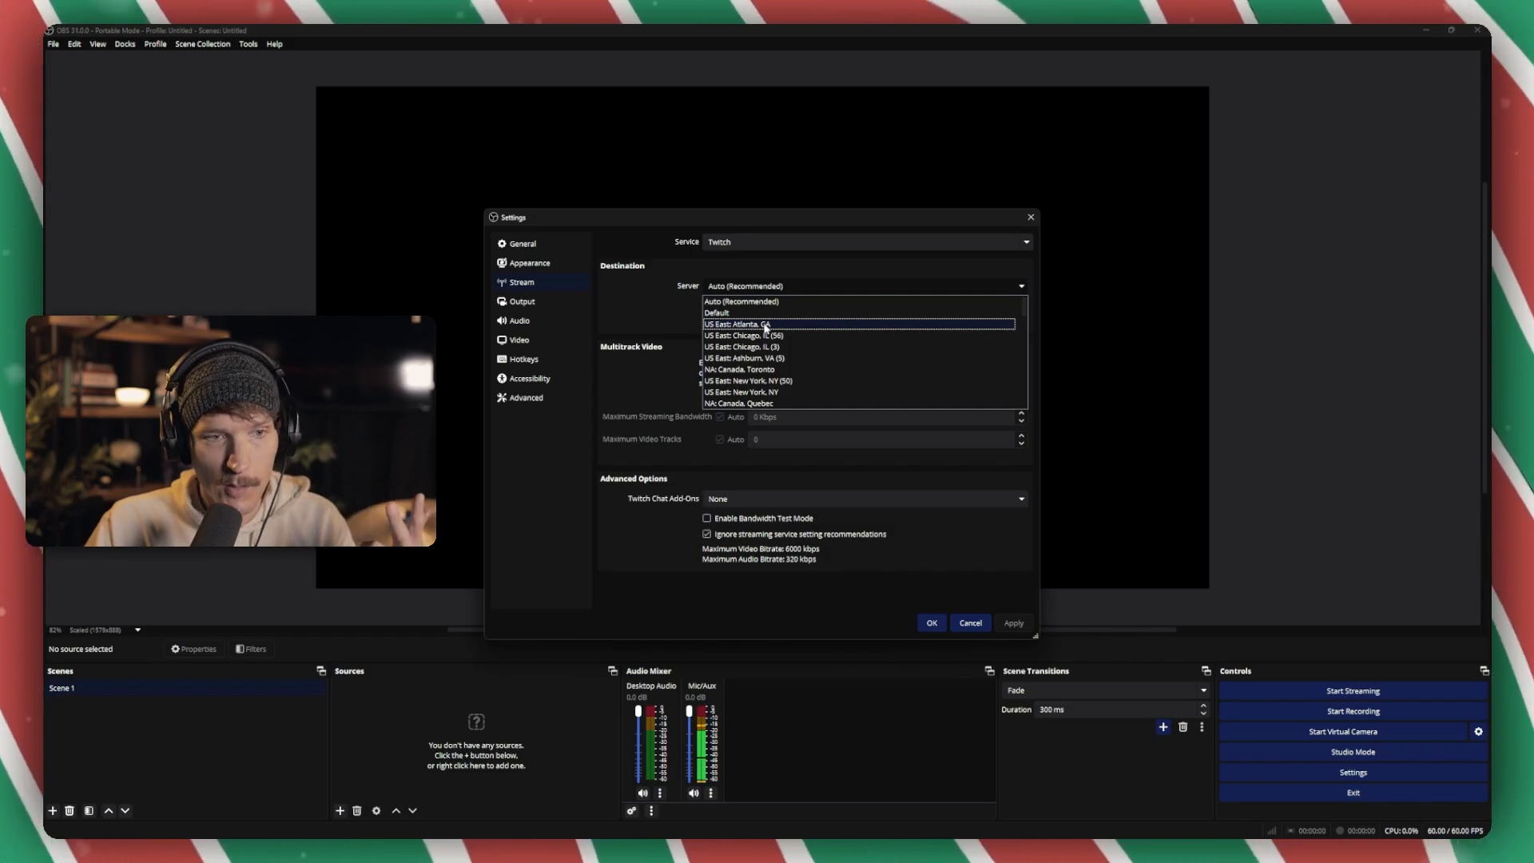
click(738, 324)
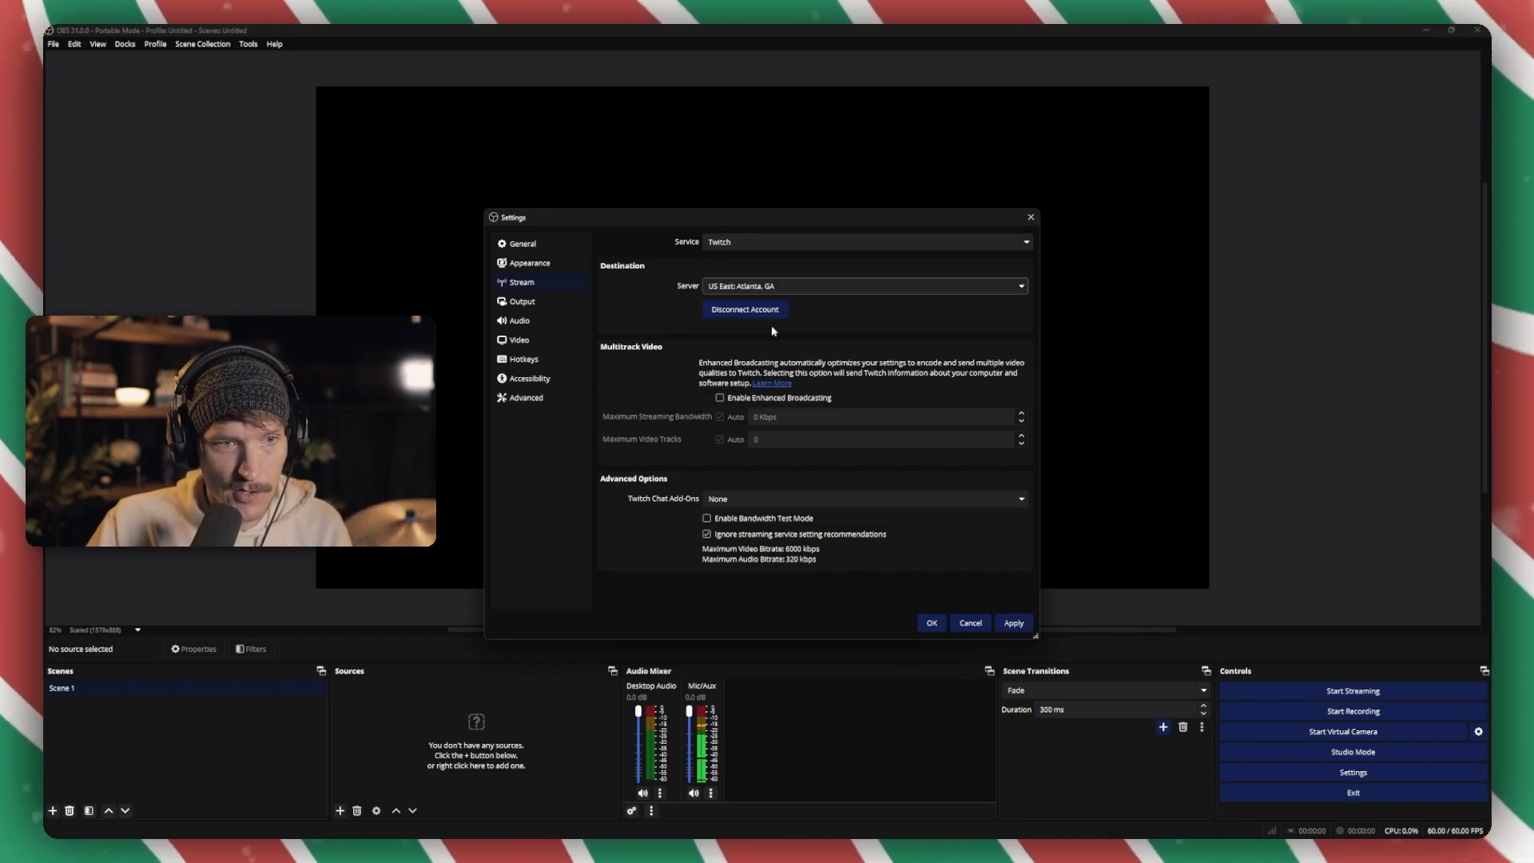